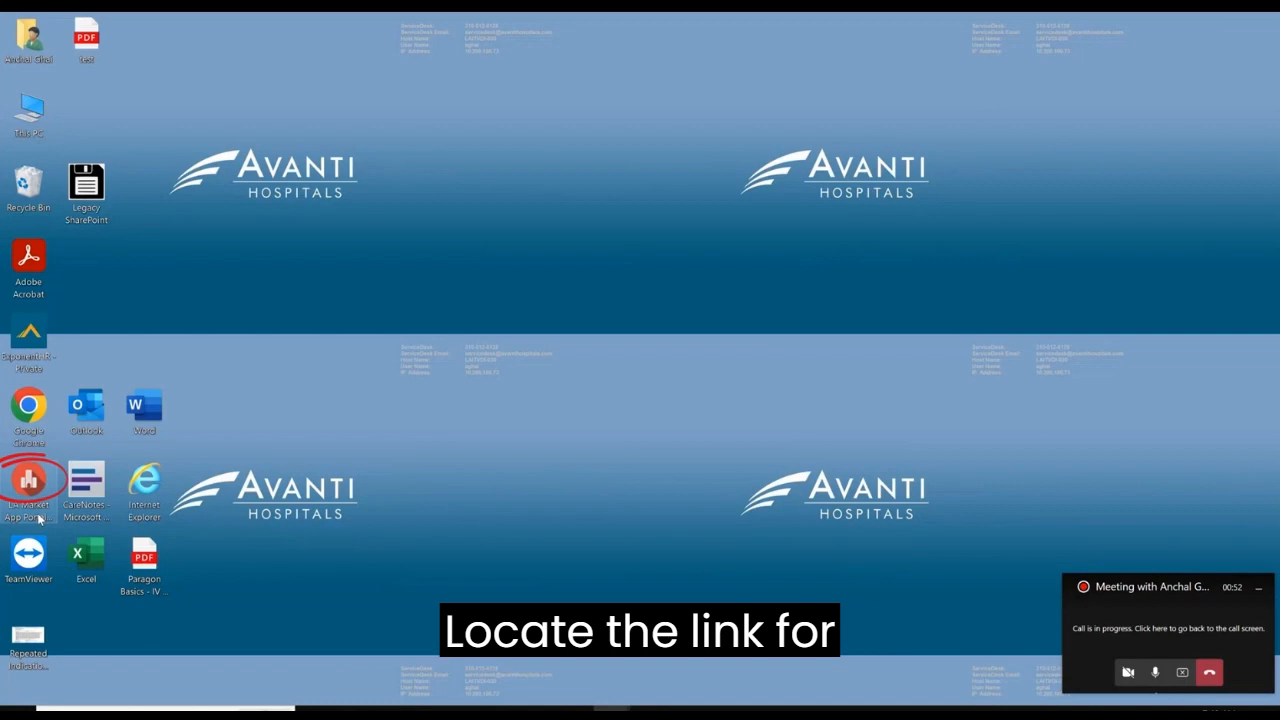
mouse_move(30, 490)
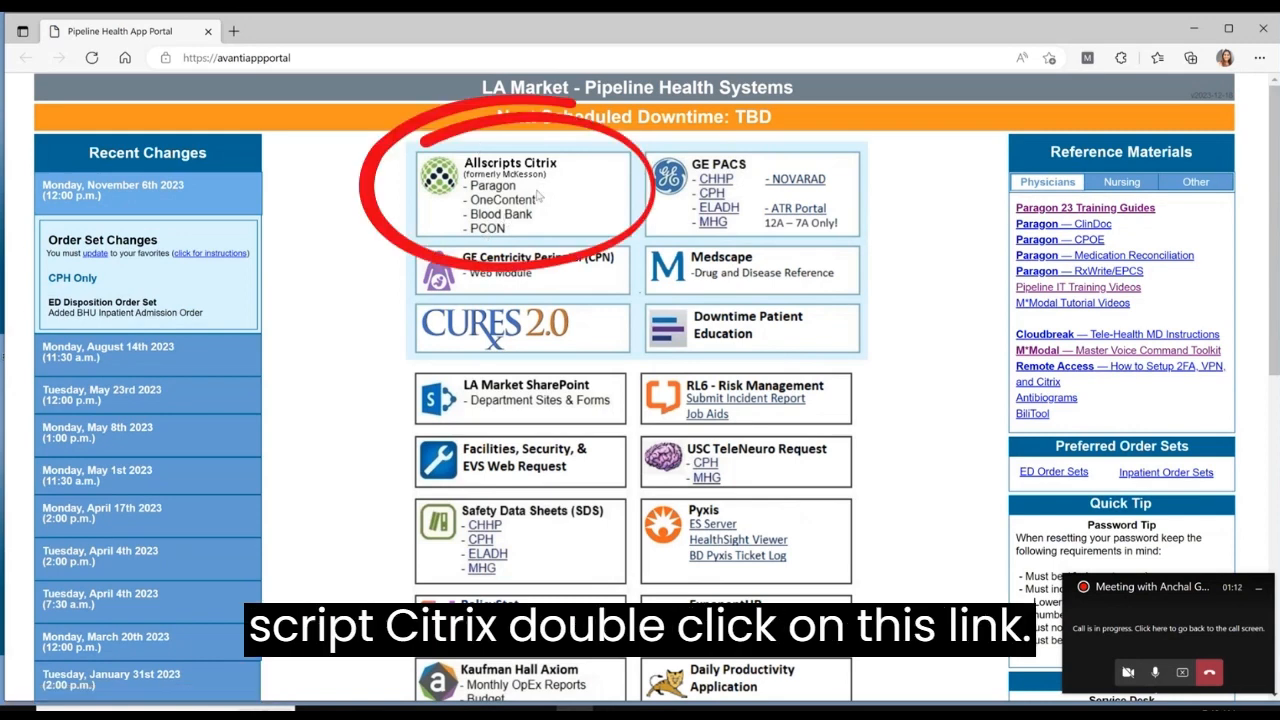
Sign in to Allscripts Citrix StoreFront with the user name and password.
double_click(510, 162)
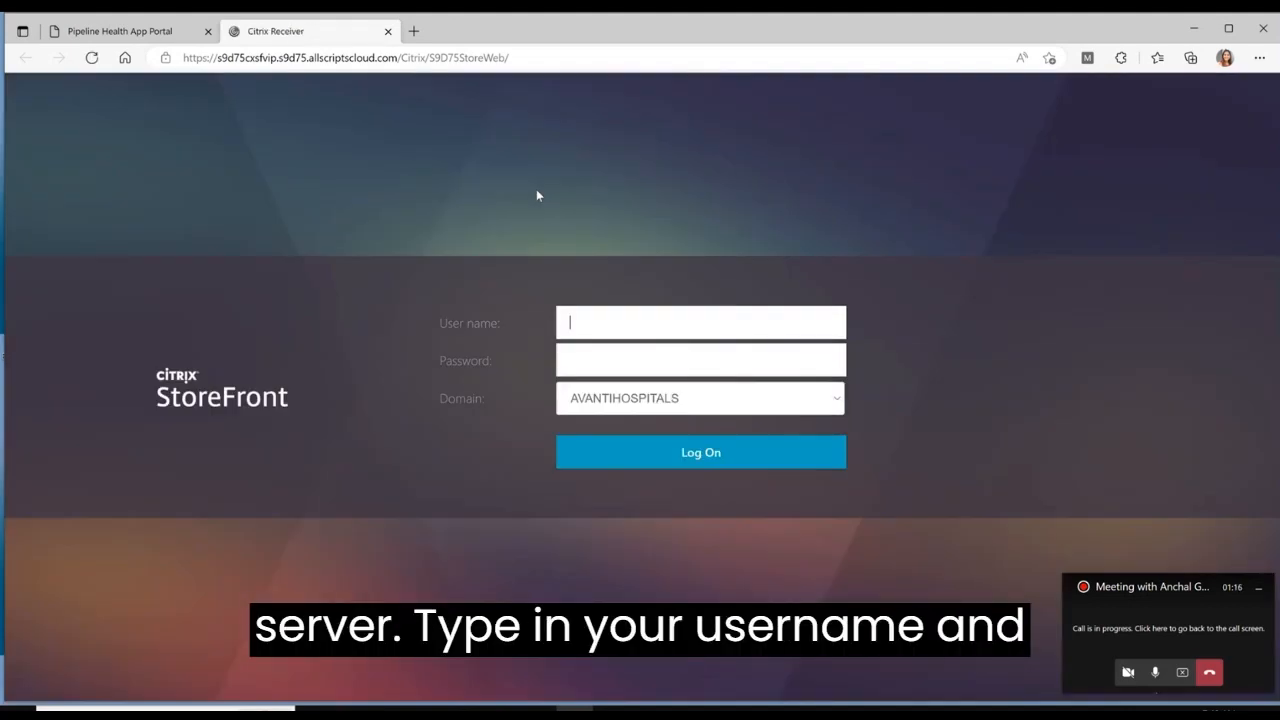
click(700, 467)
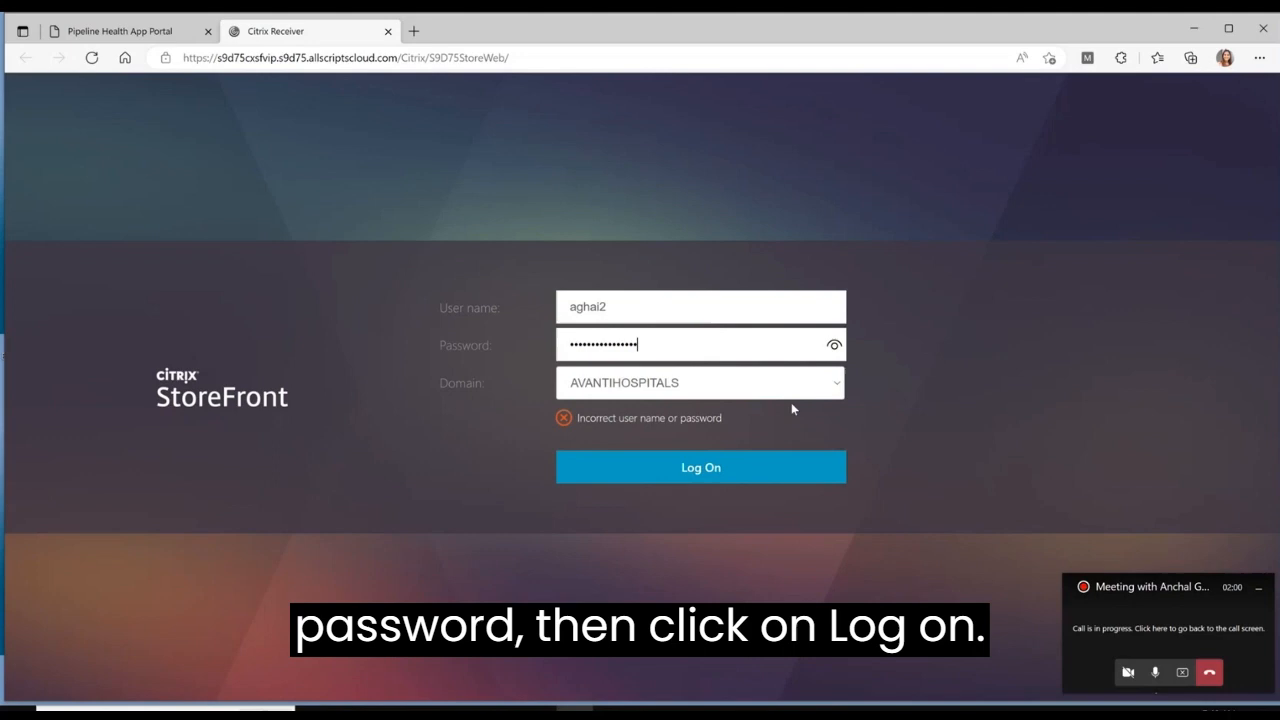
click(700, 467)
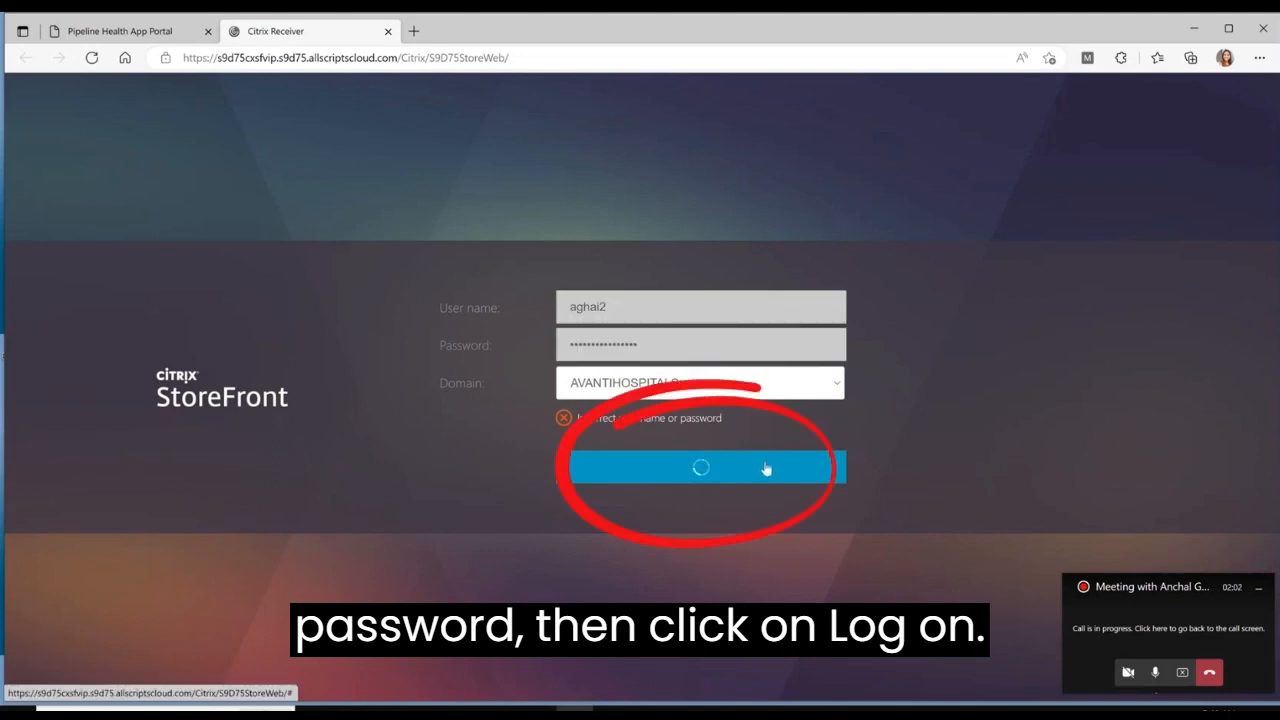
click(700, 467)
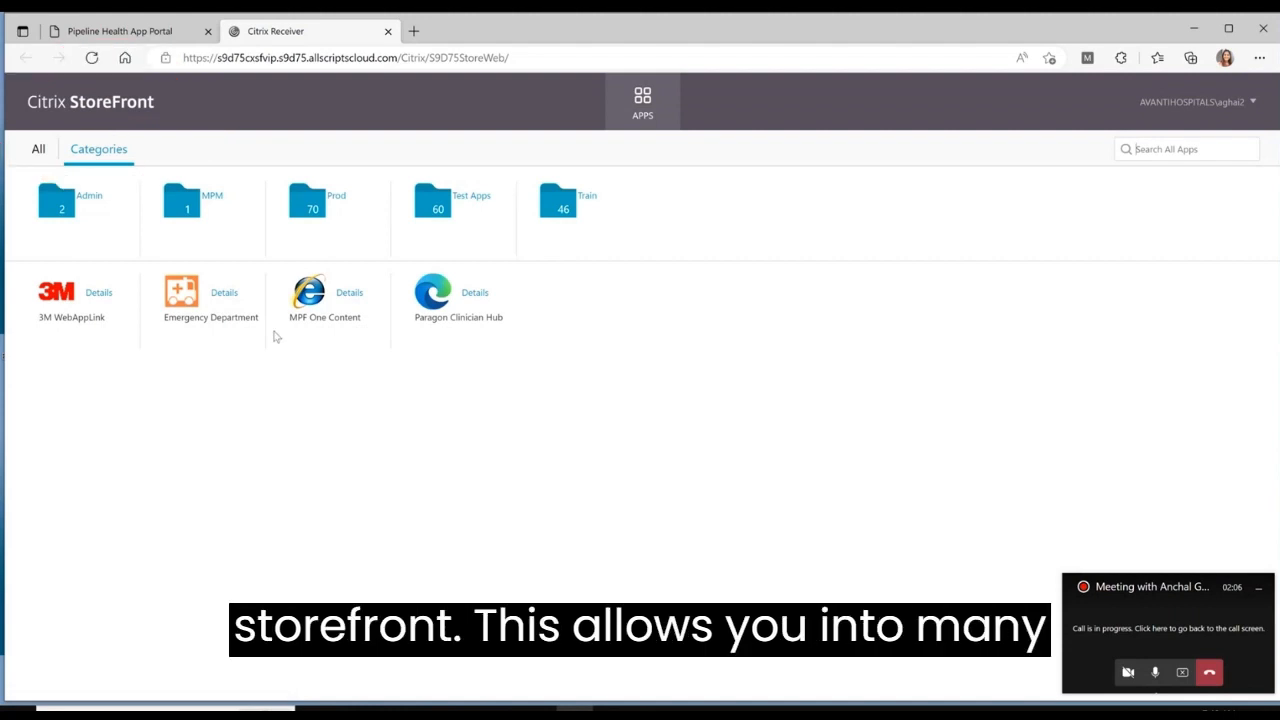
mouse_move(310, 426)
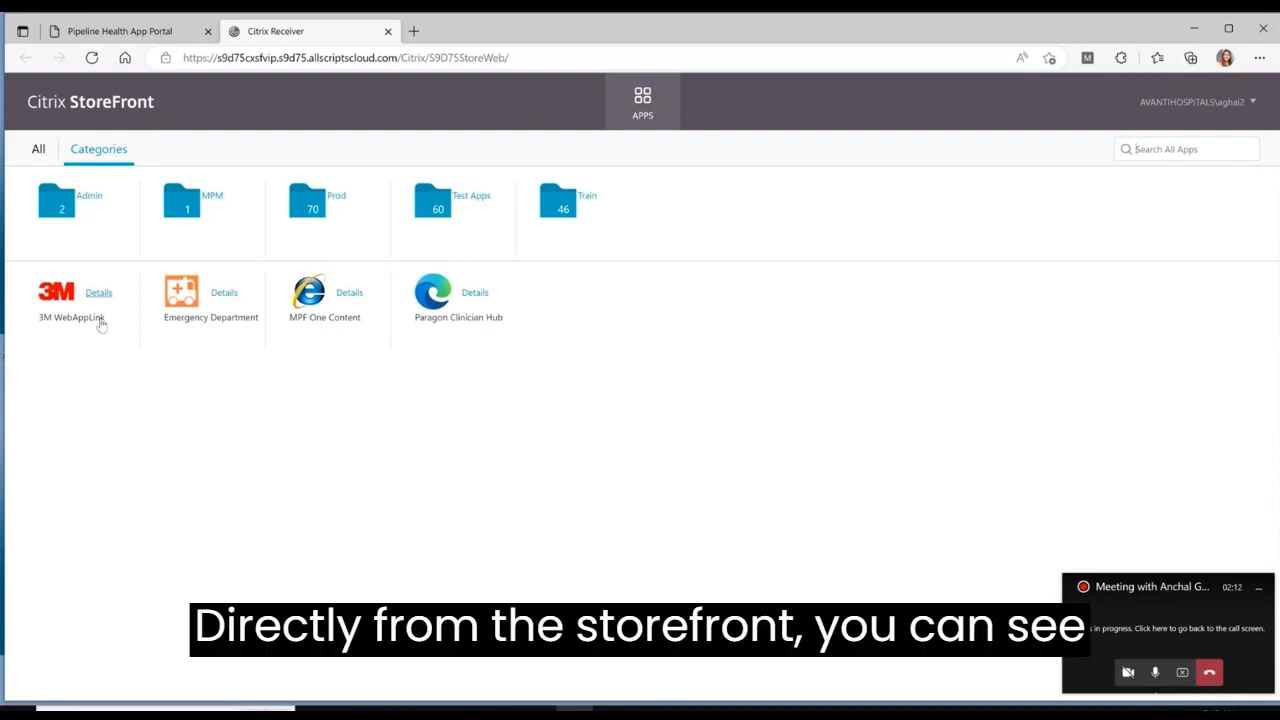
mouse_move(192, 327)
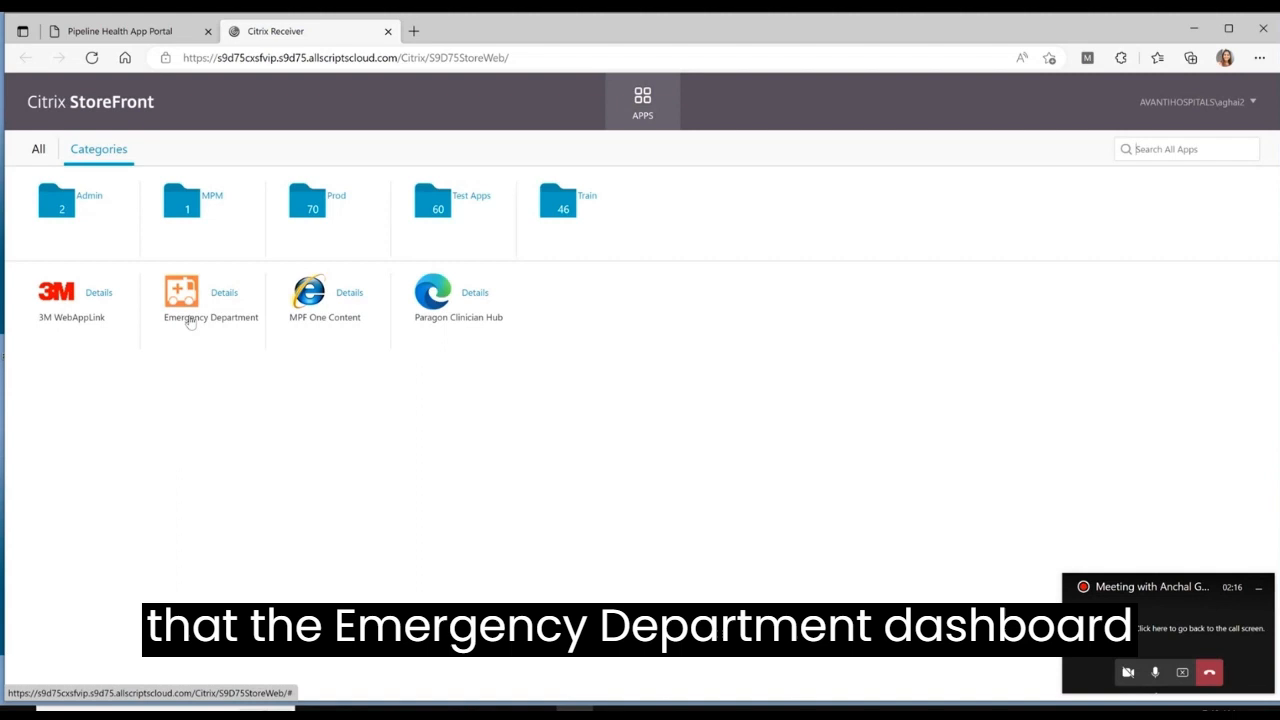
mouse_move(485, 324)
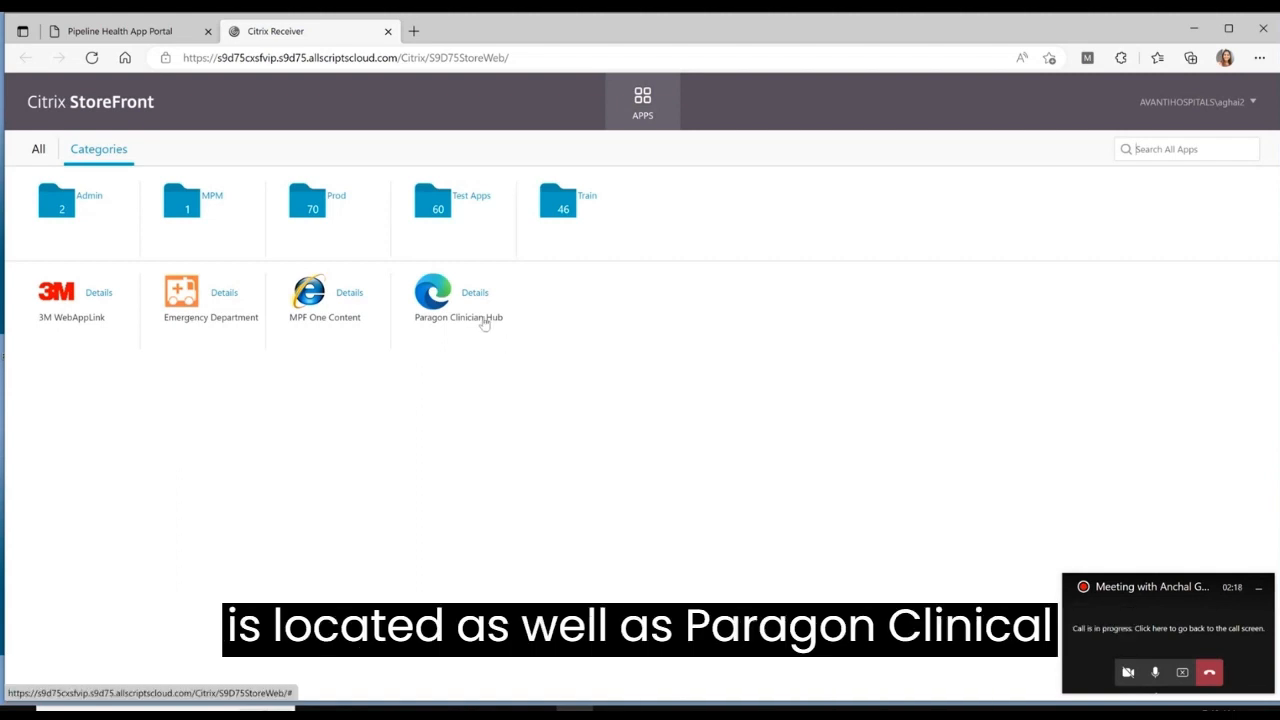
mouse_move(407, 421)
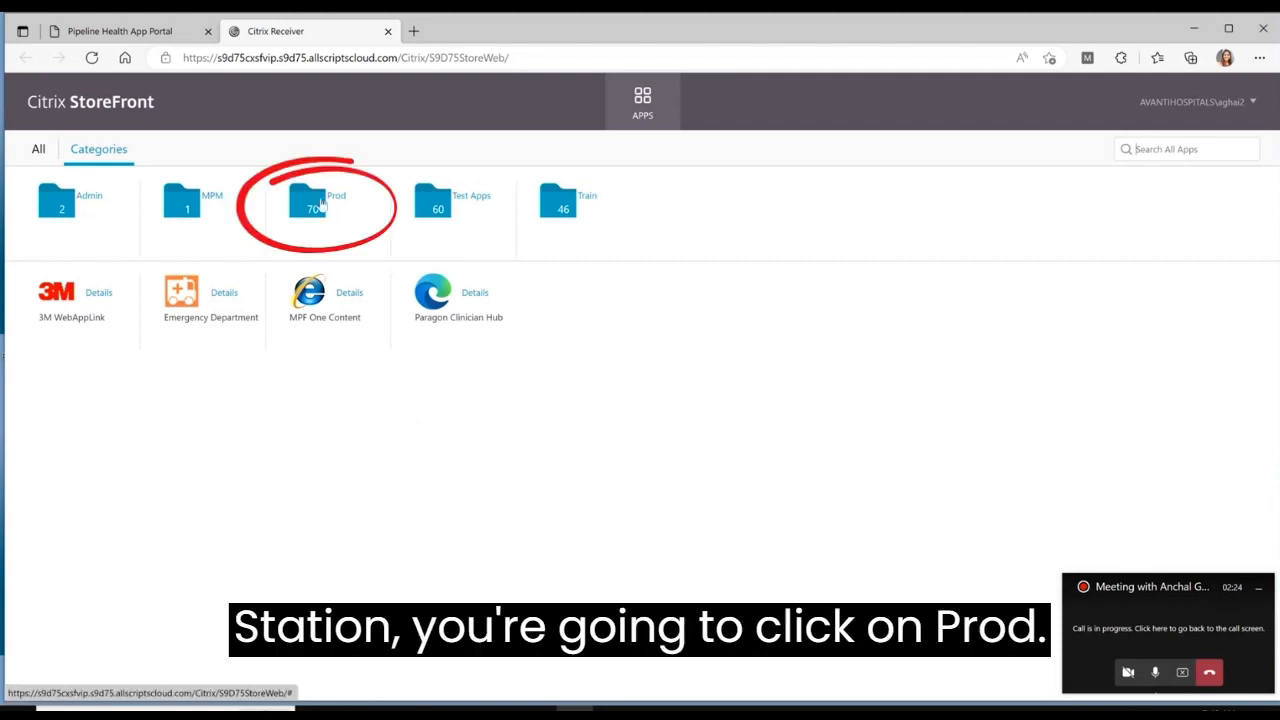
Go into the Prod then Paragon folders and launch Clinical Care Station.
click(310, 200)
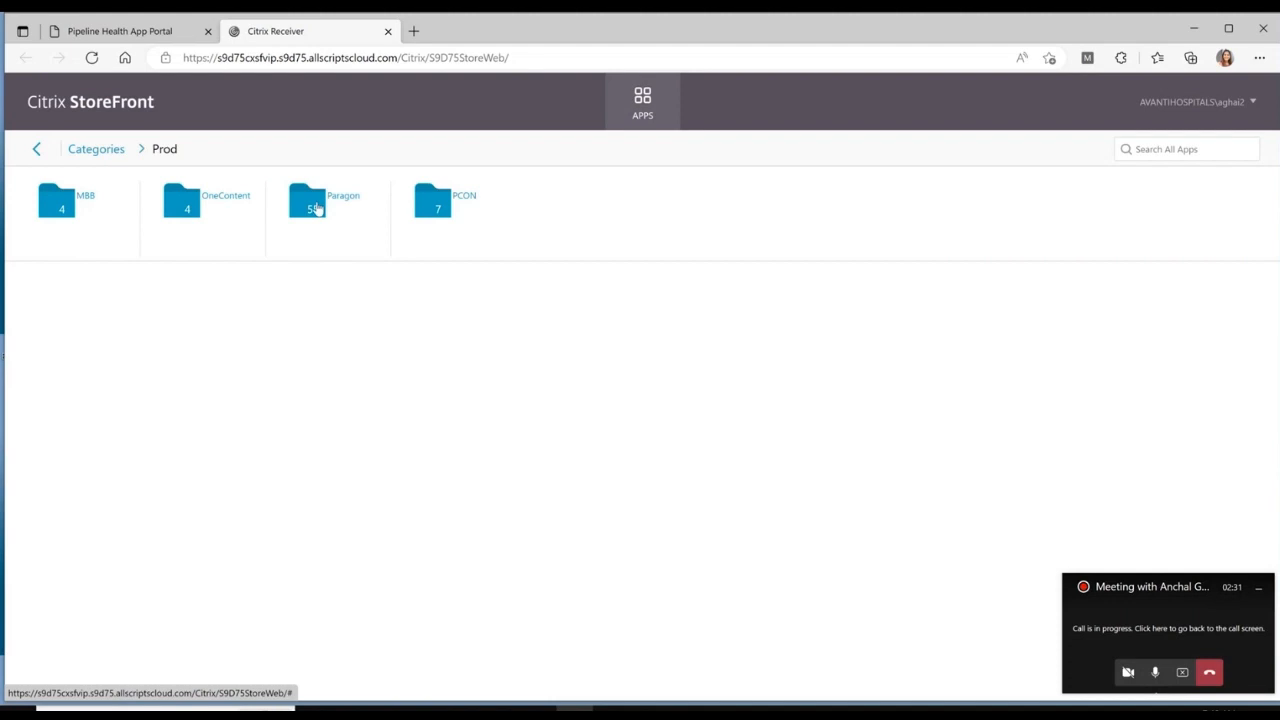
click(318, 200)
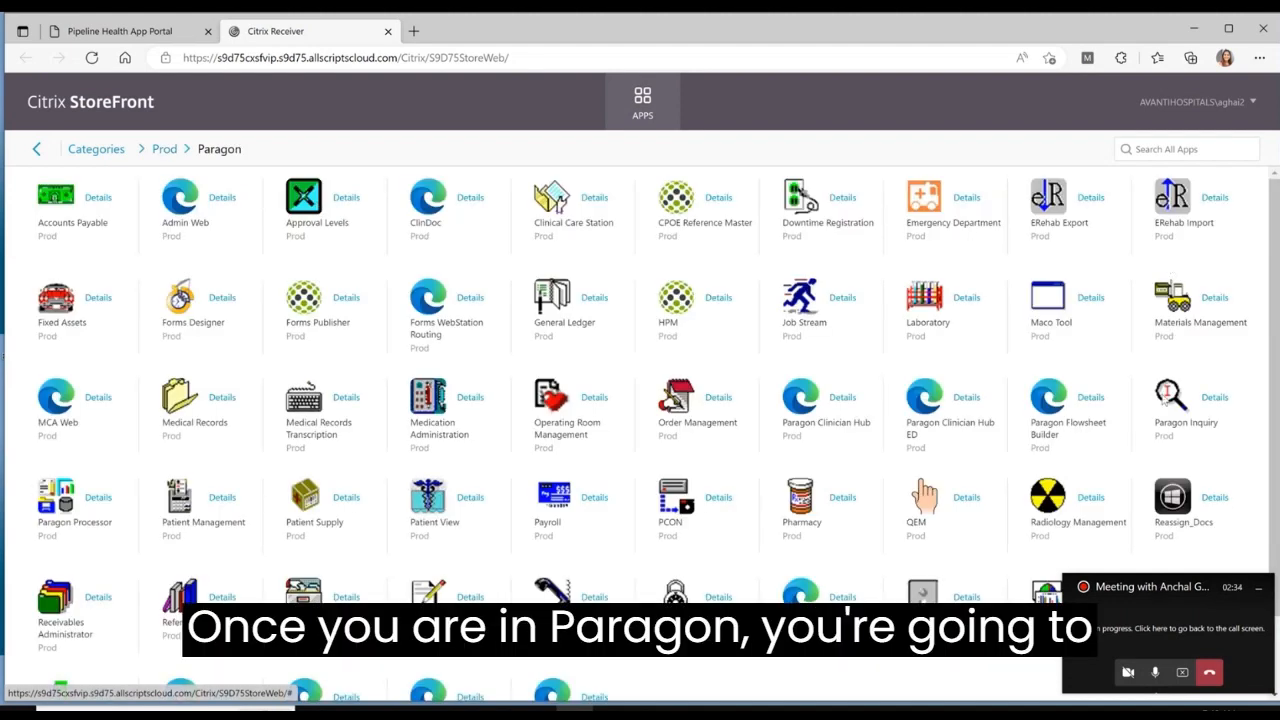
mouse_move(561, 250)
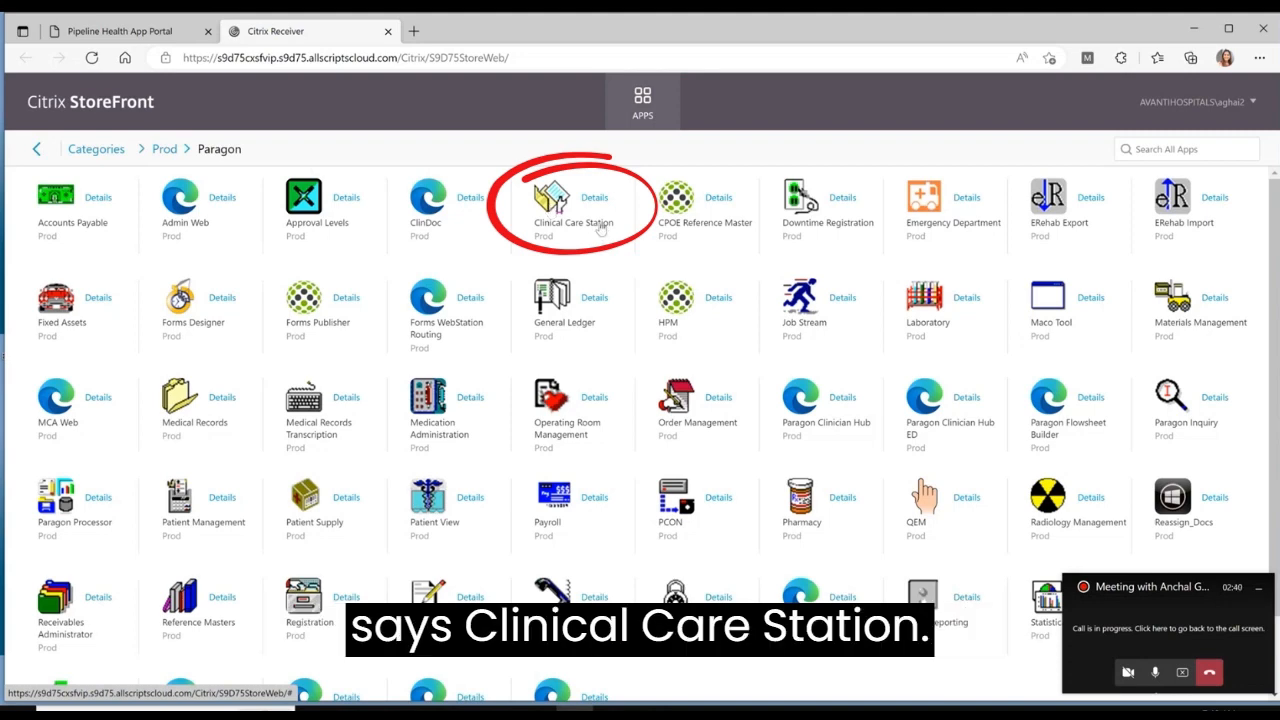
double_click(551, 196)
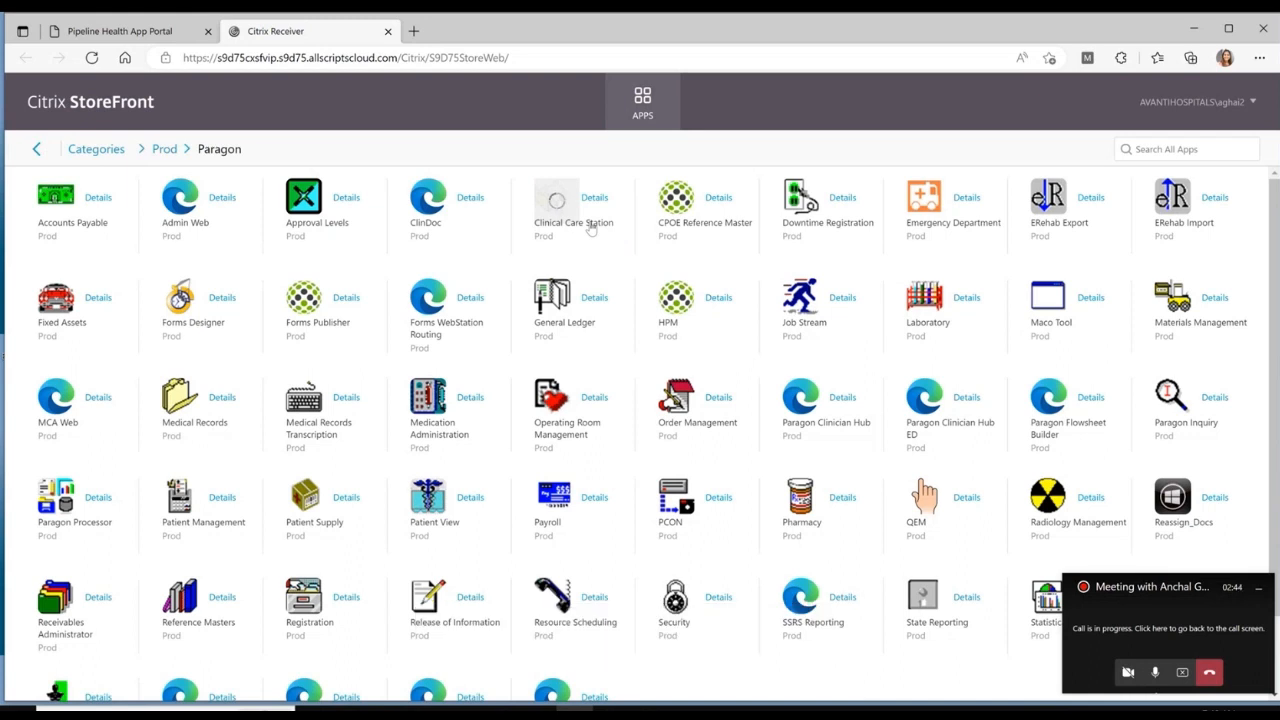
click(555, 197)
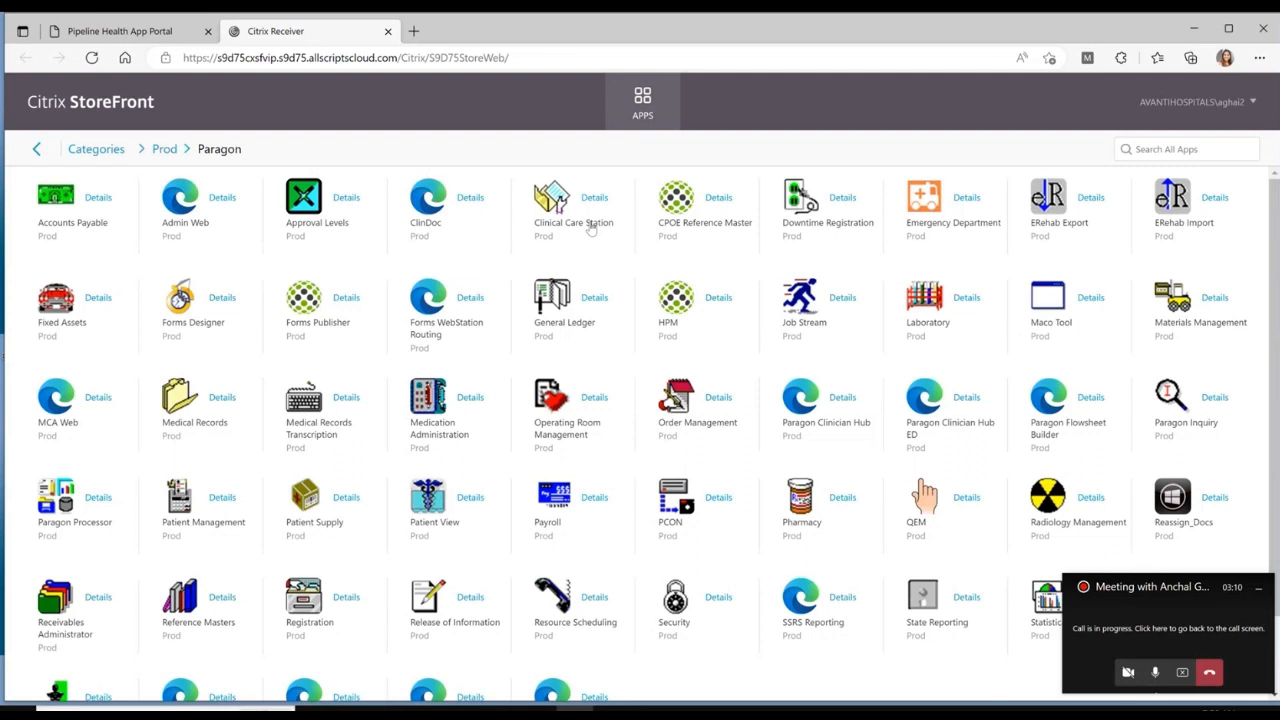
click(550, 196)
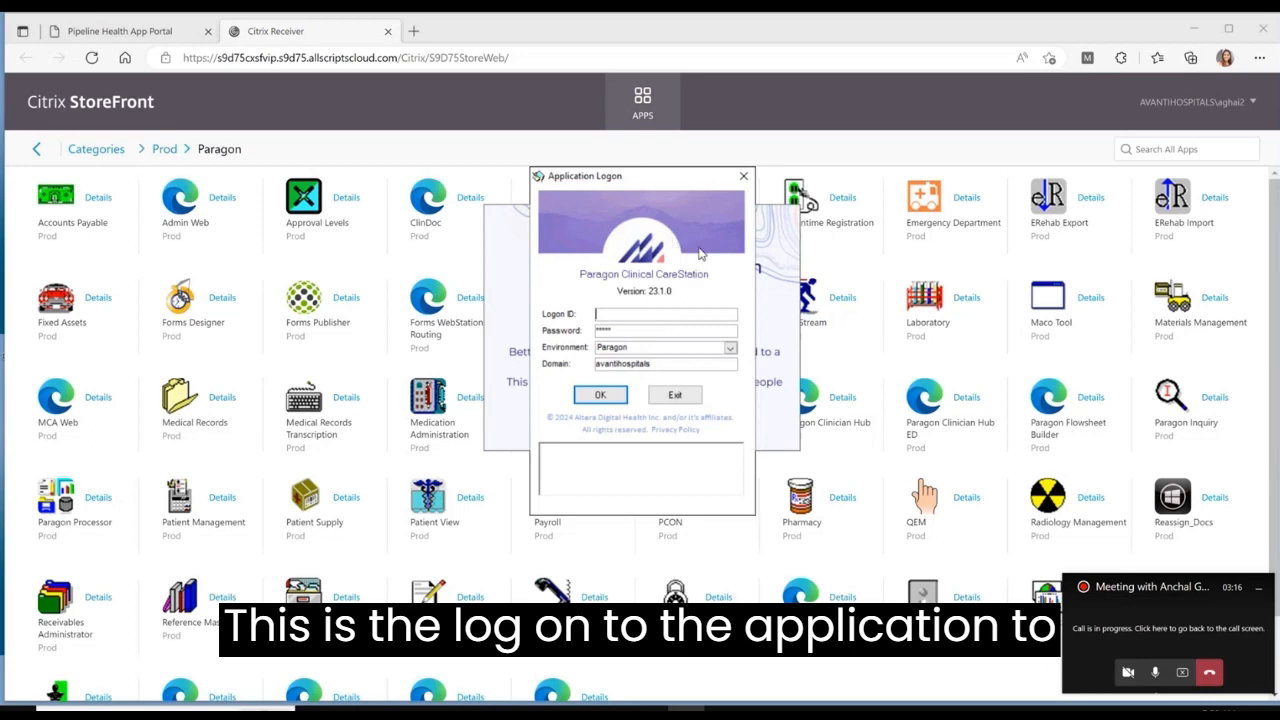
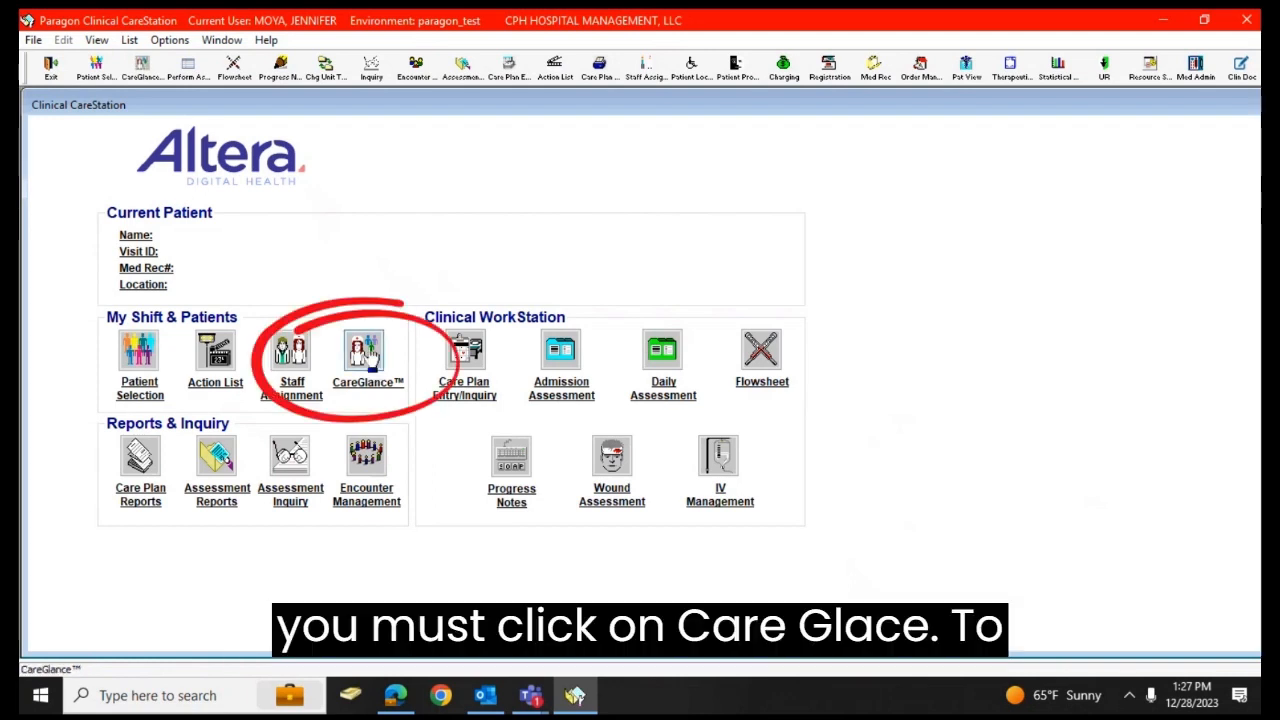
Open CareGlance, set Location to CPH 1 NORTH (MED SURG), and retrieve patients.
click(366, 350)
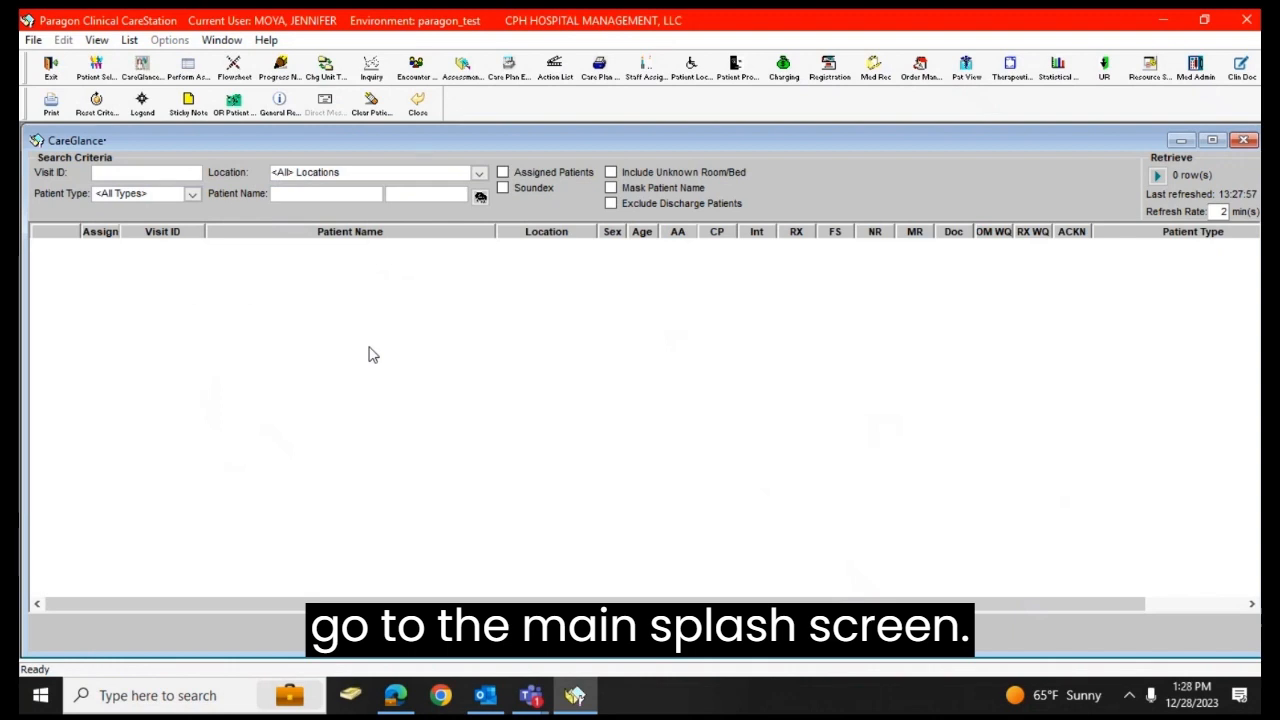
mouse_move(380, 354)
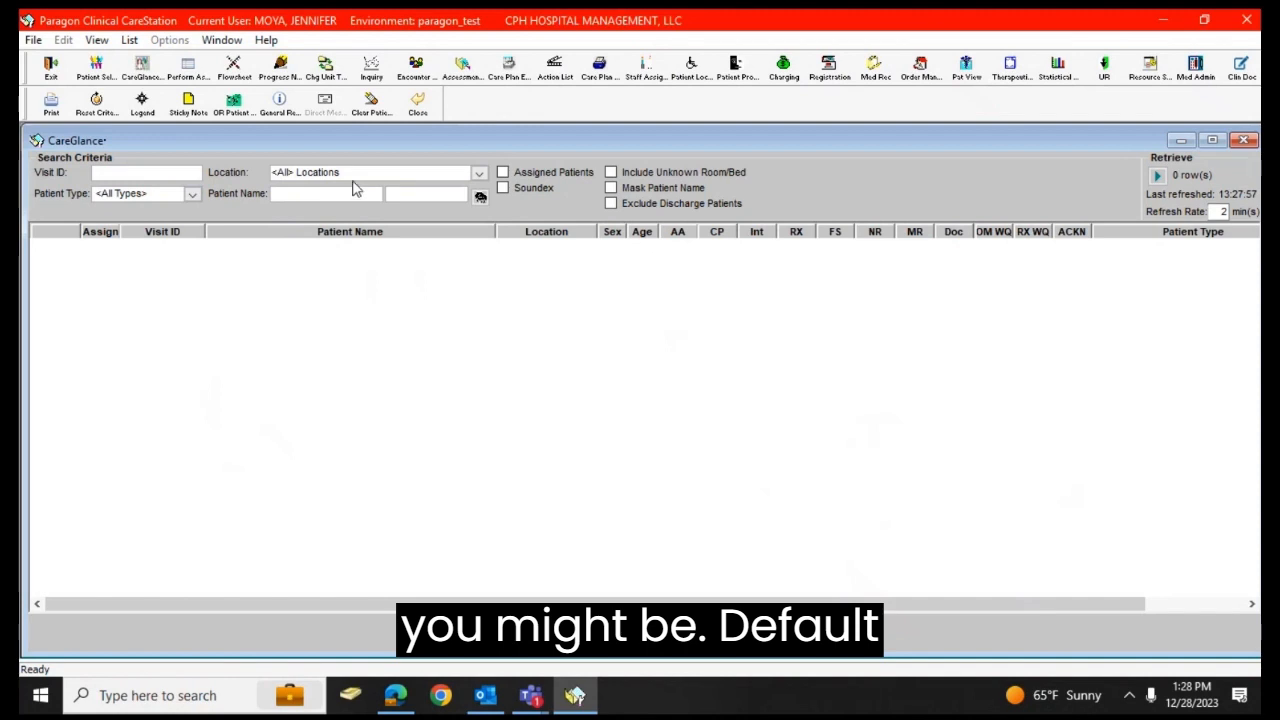
mouse_move(445, 191)
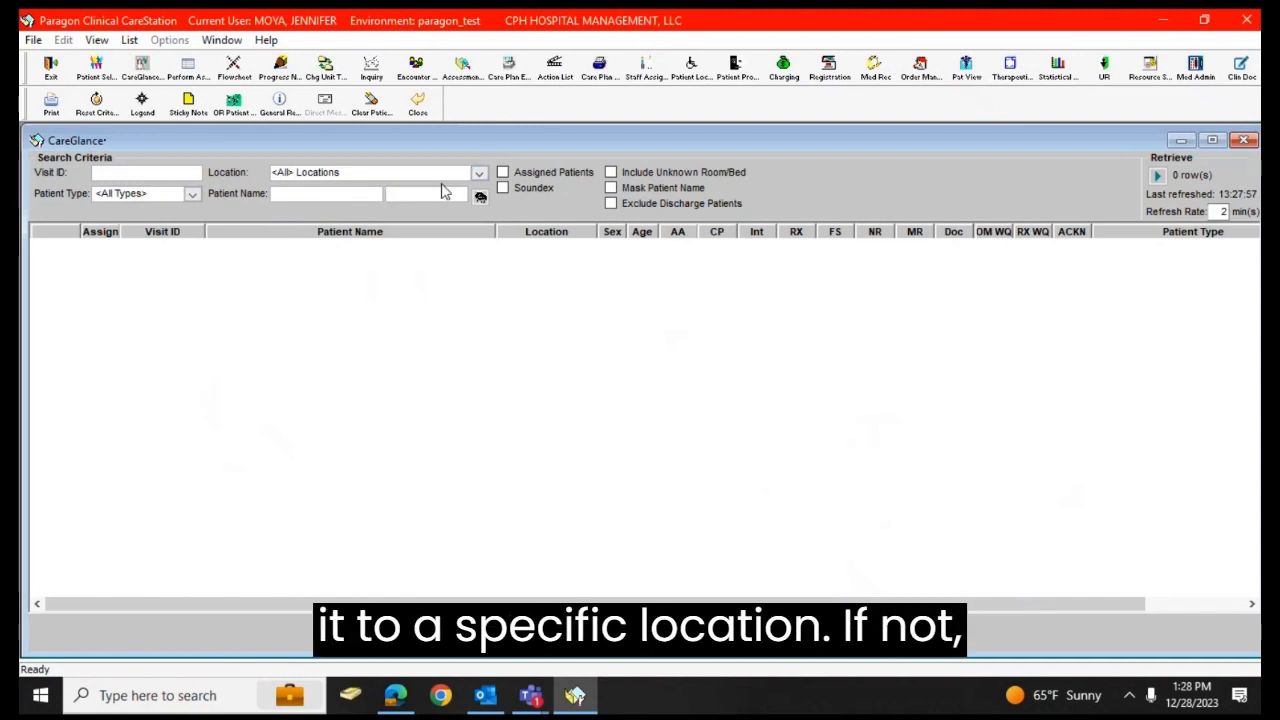
click(479, 172)
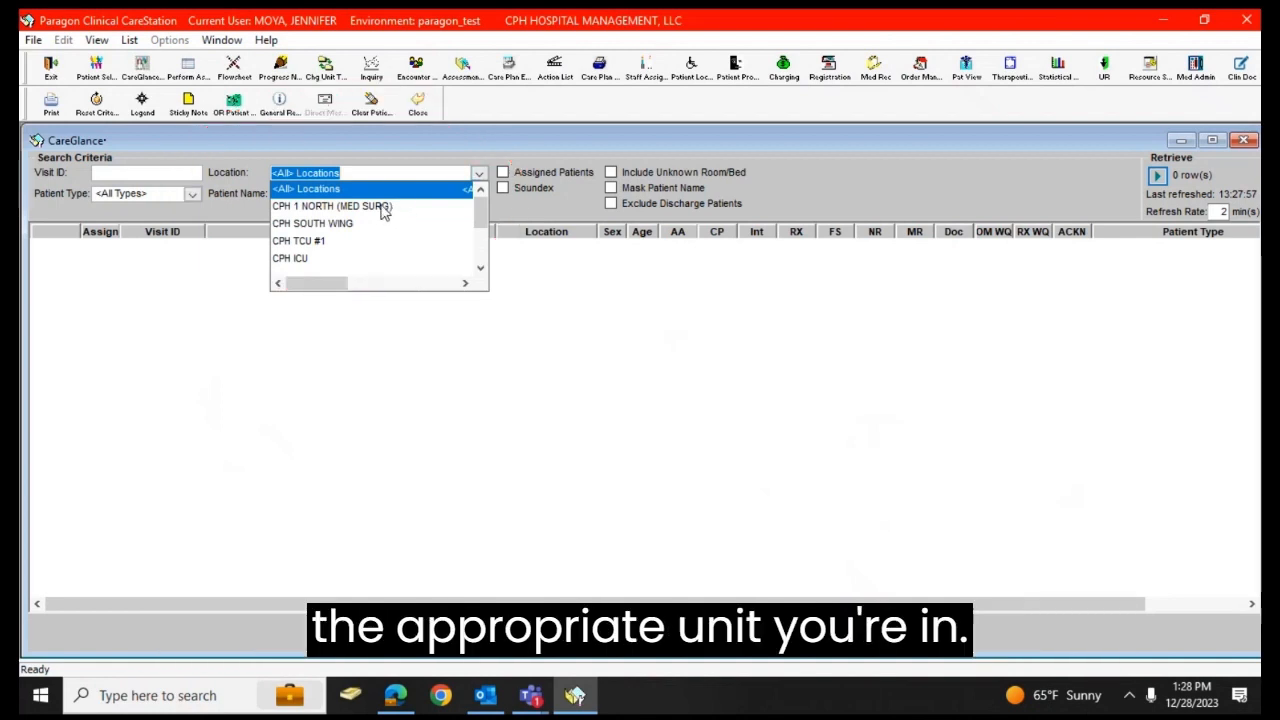
click(332, 206)
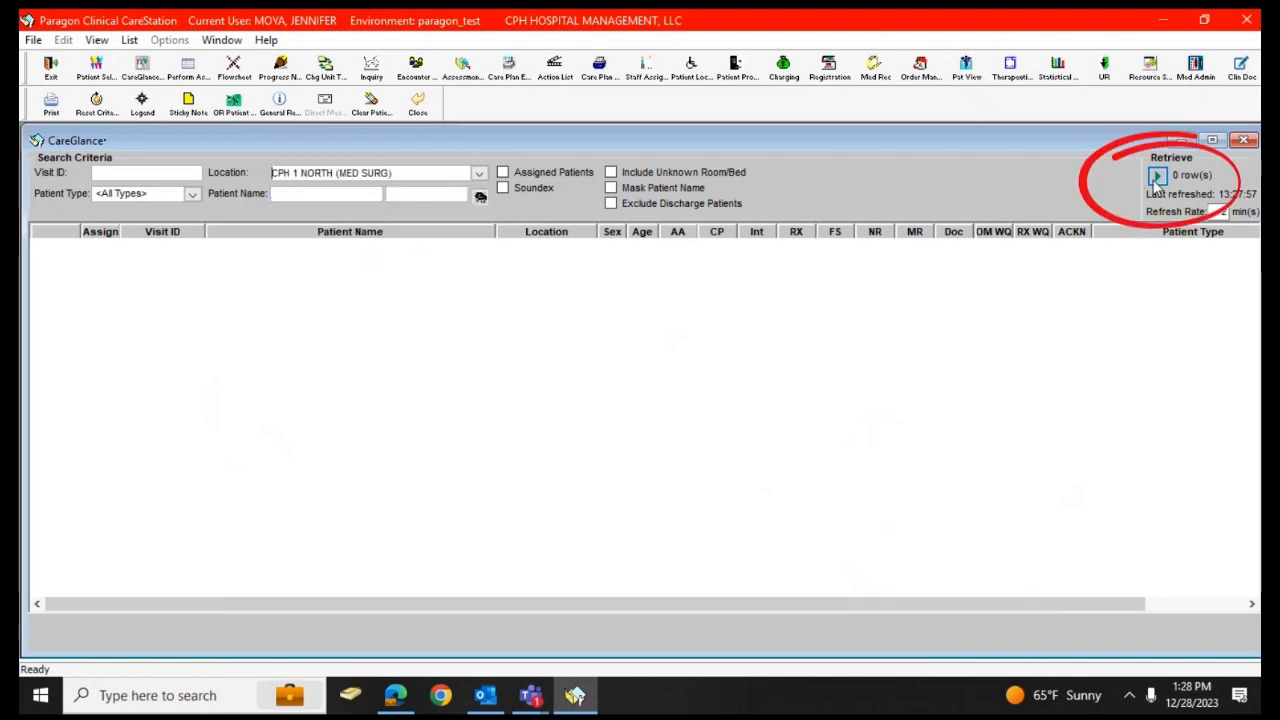
click(1157, 175)
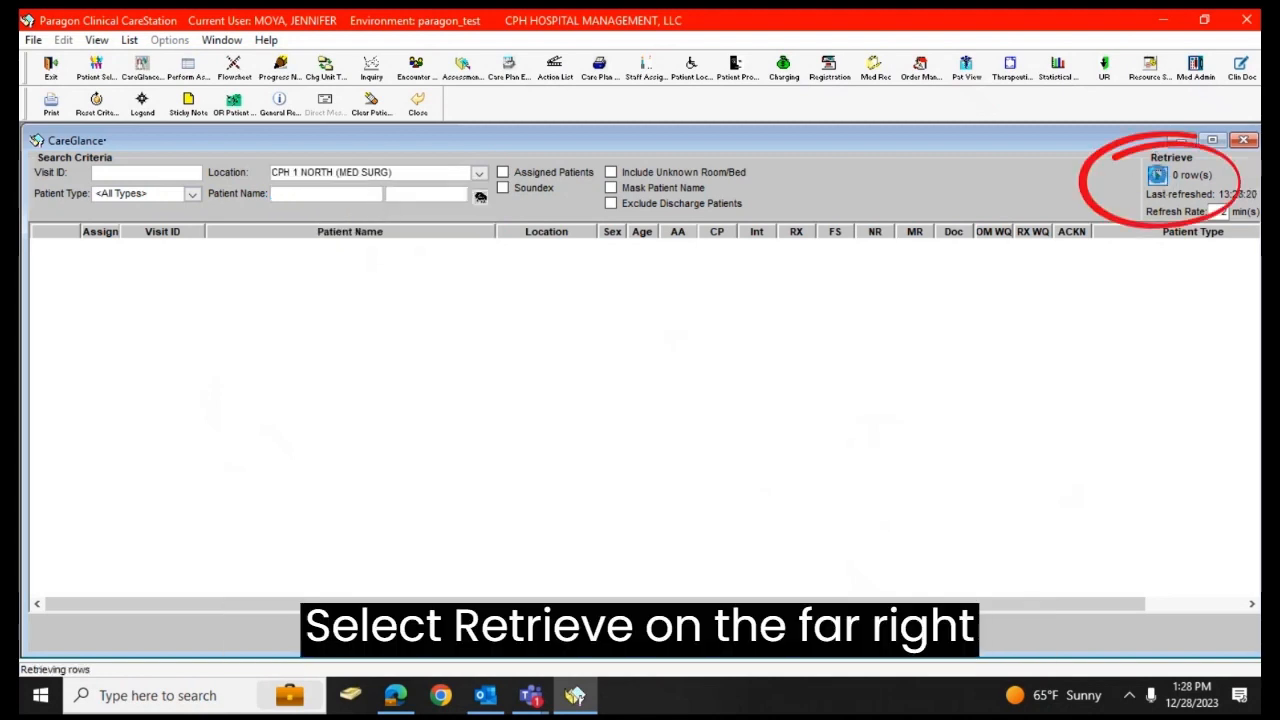
click(1157, 175)
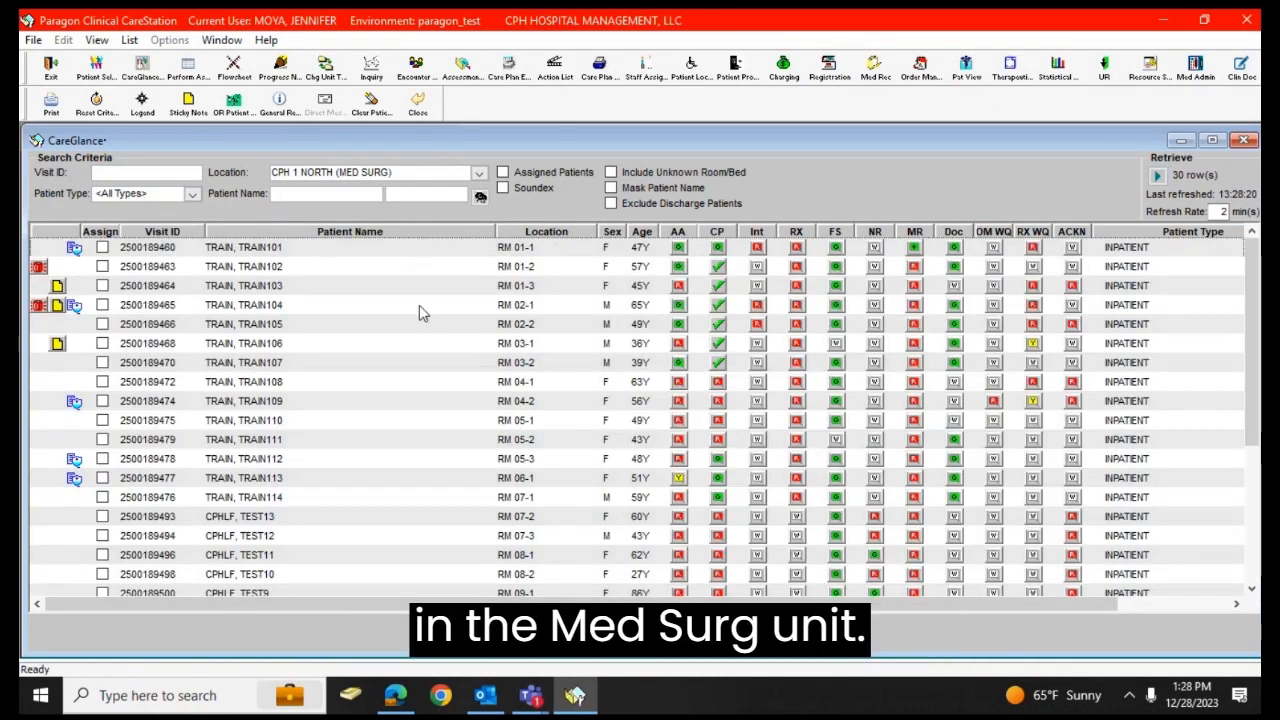
mouse_move(405, 281)
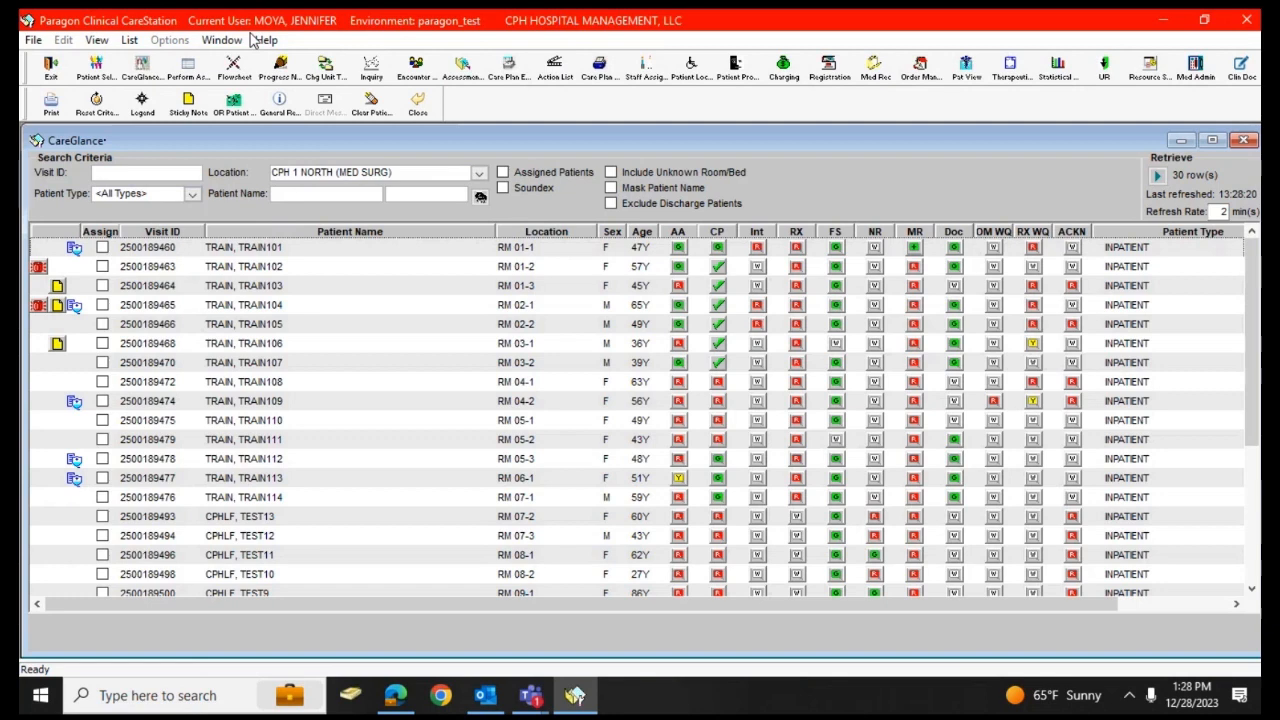
mouse_move(143, 78)
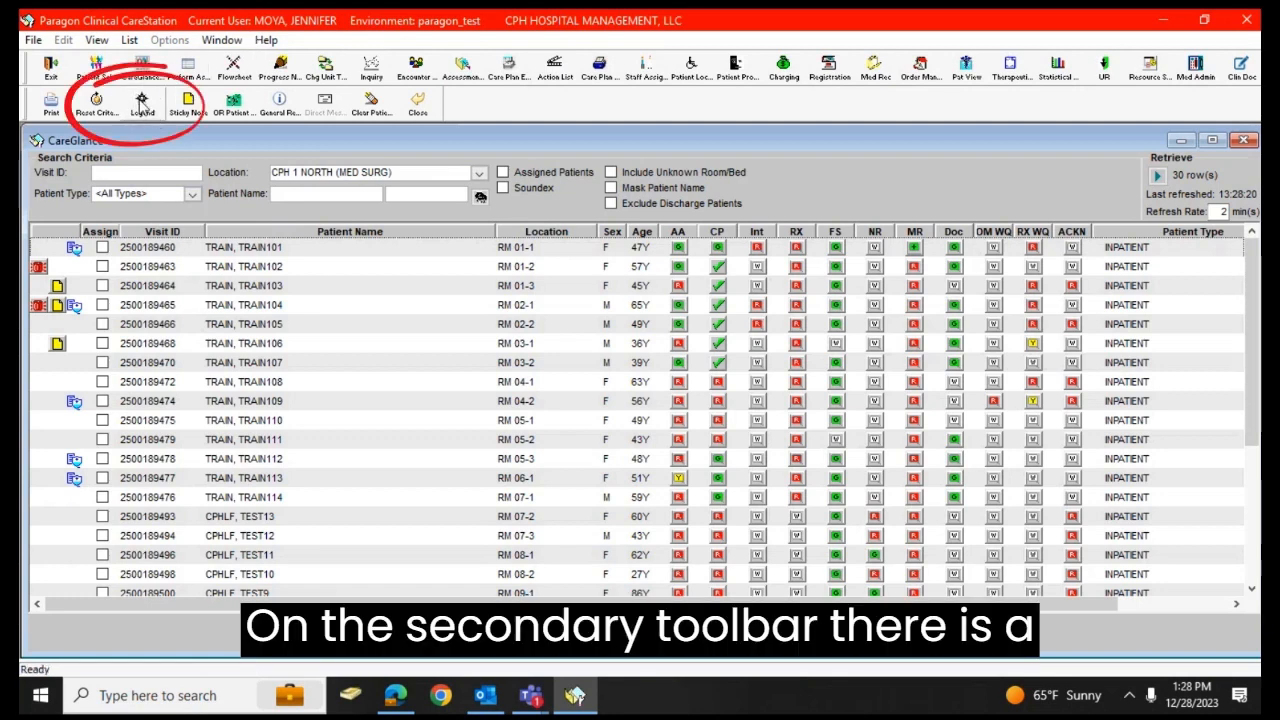
click(141, 103)
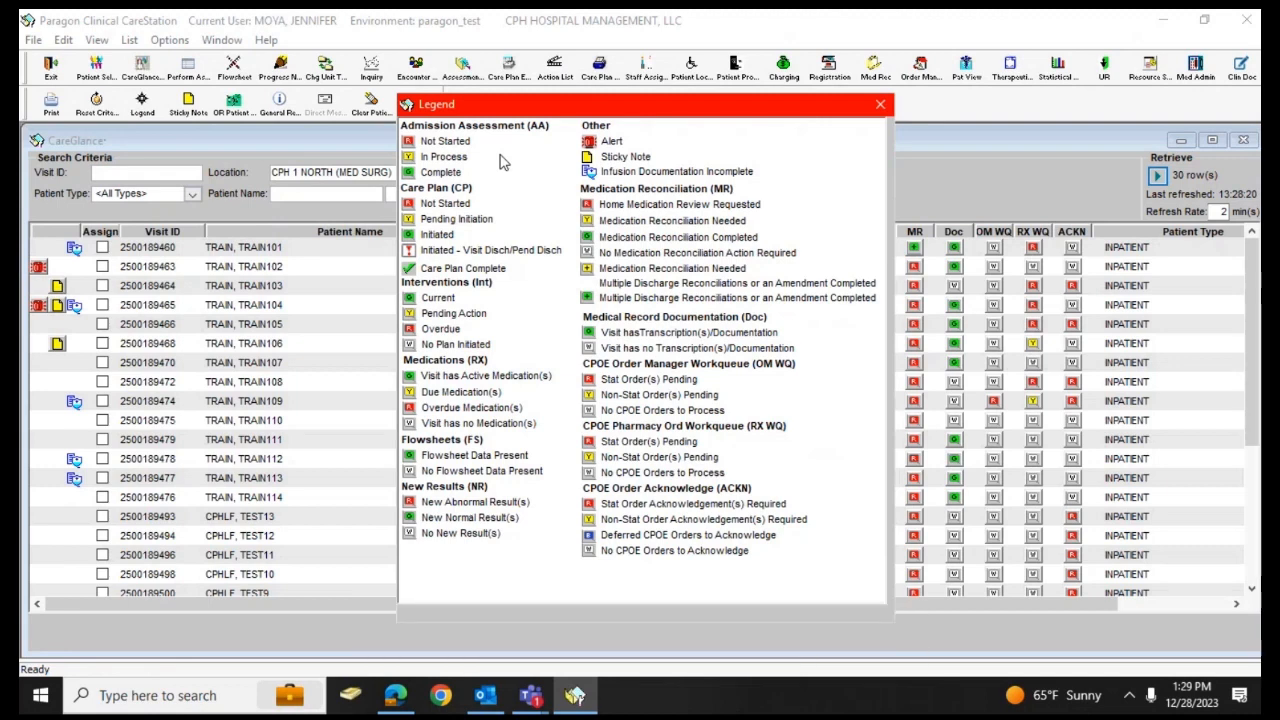
click(879, 104)
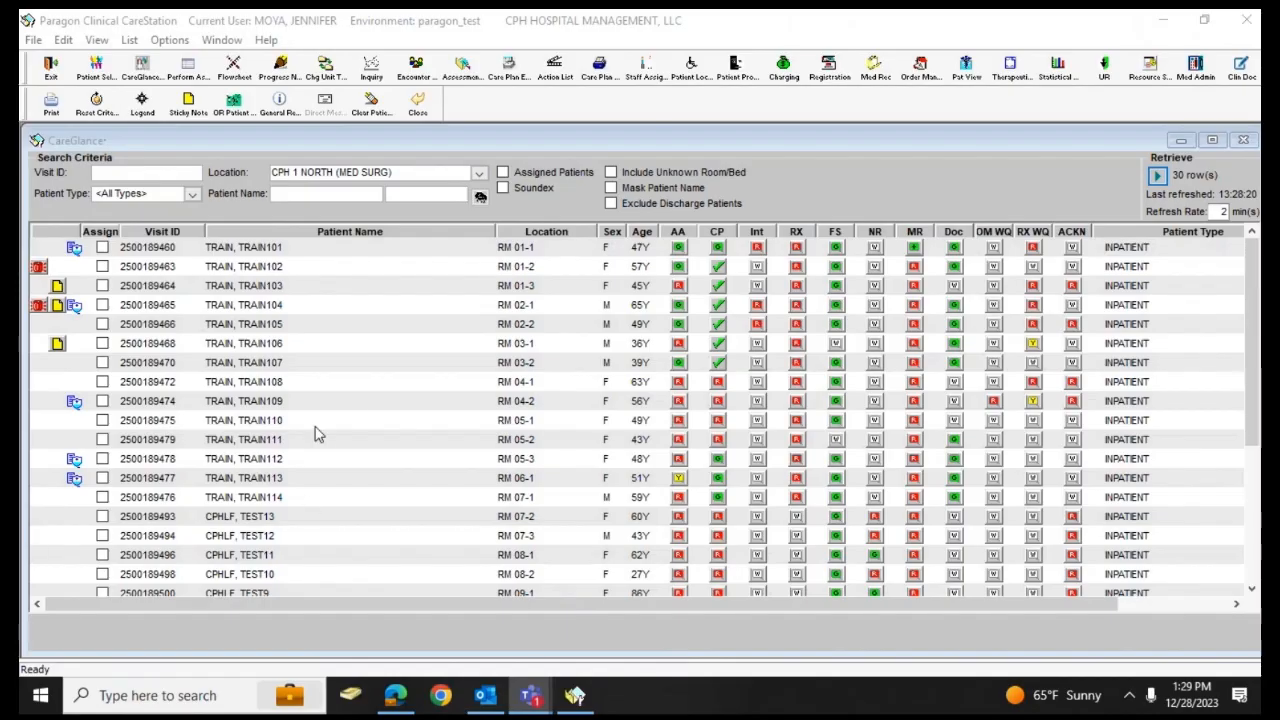
mouse_move(399, 347)
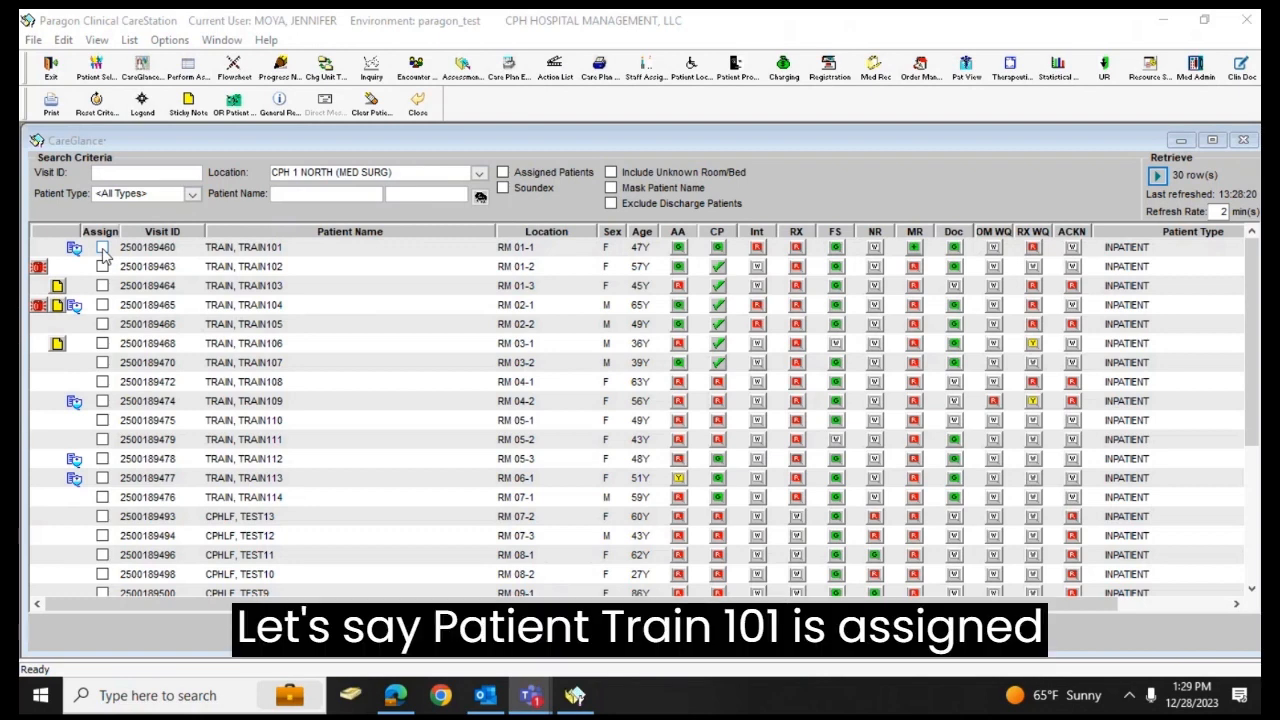
Self-assign TRAIN101 for the Day shift, applying that shift to all selected visits.
click(101, 247)
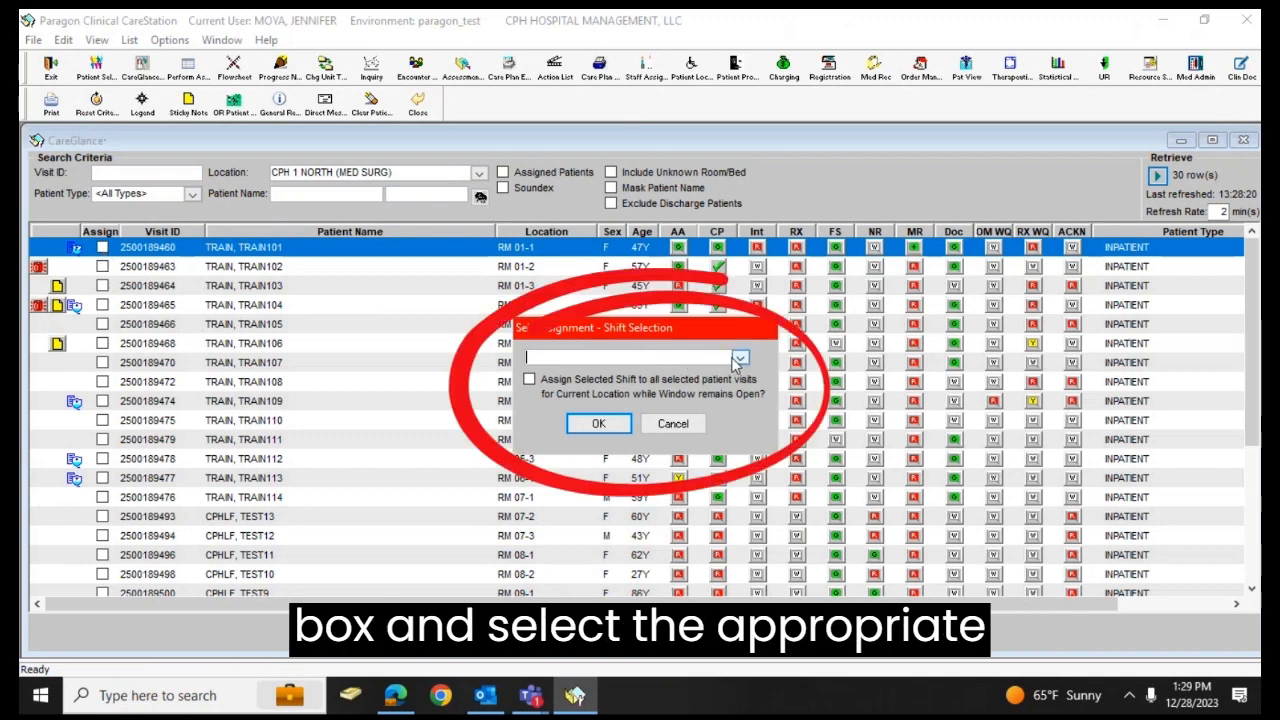
click(740, 358)
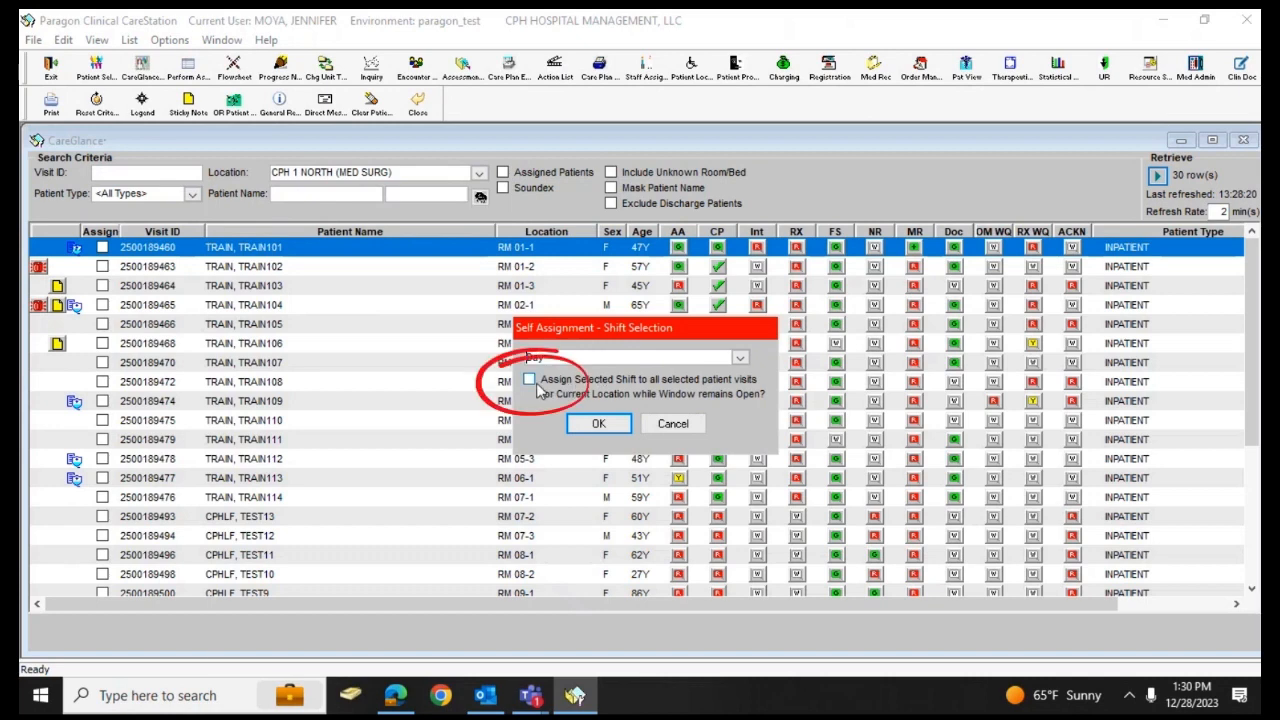
click(529, 379)
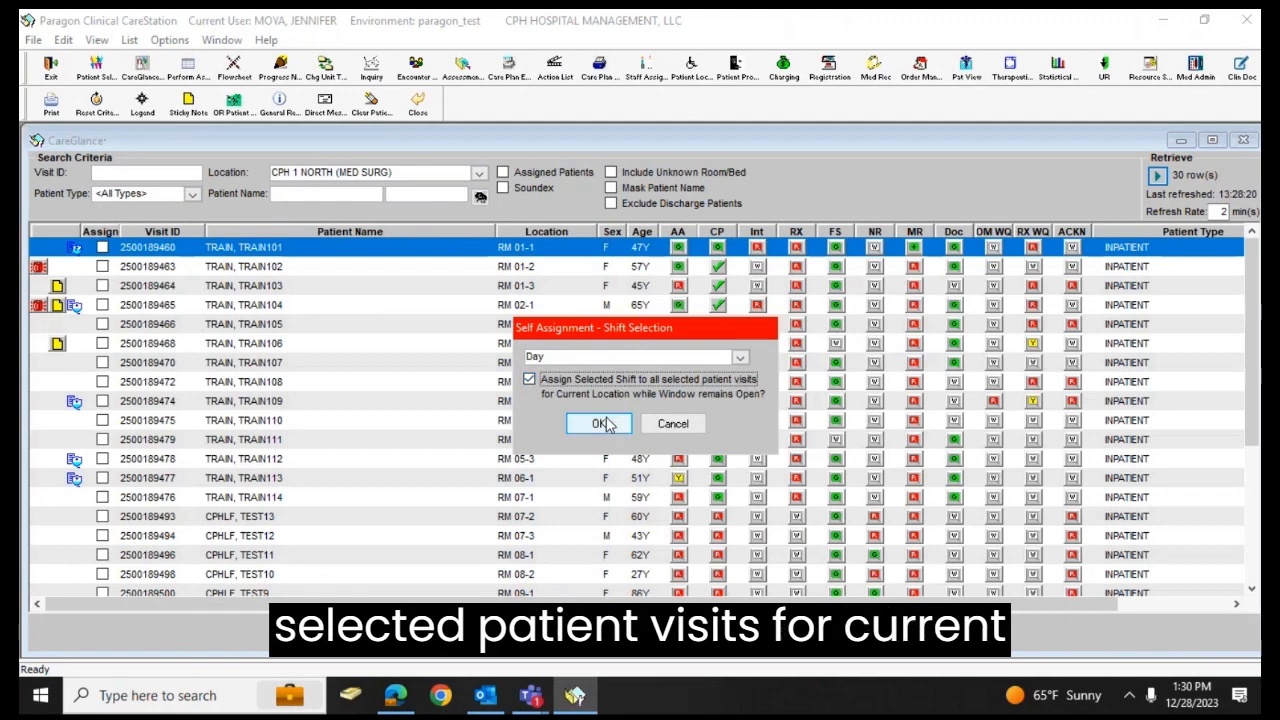
click(597, 423)
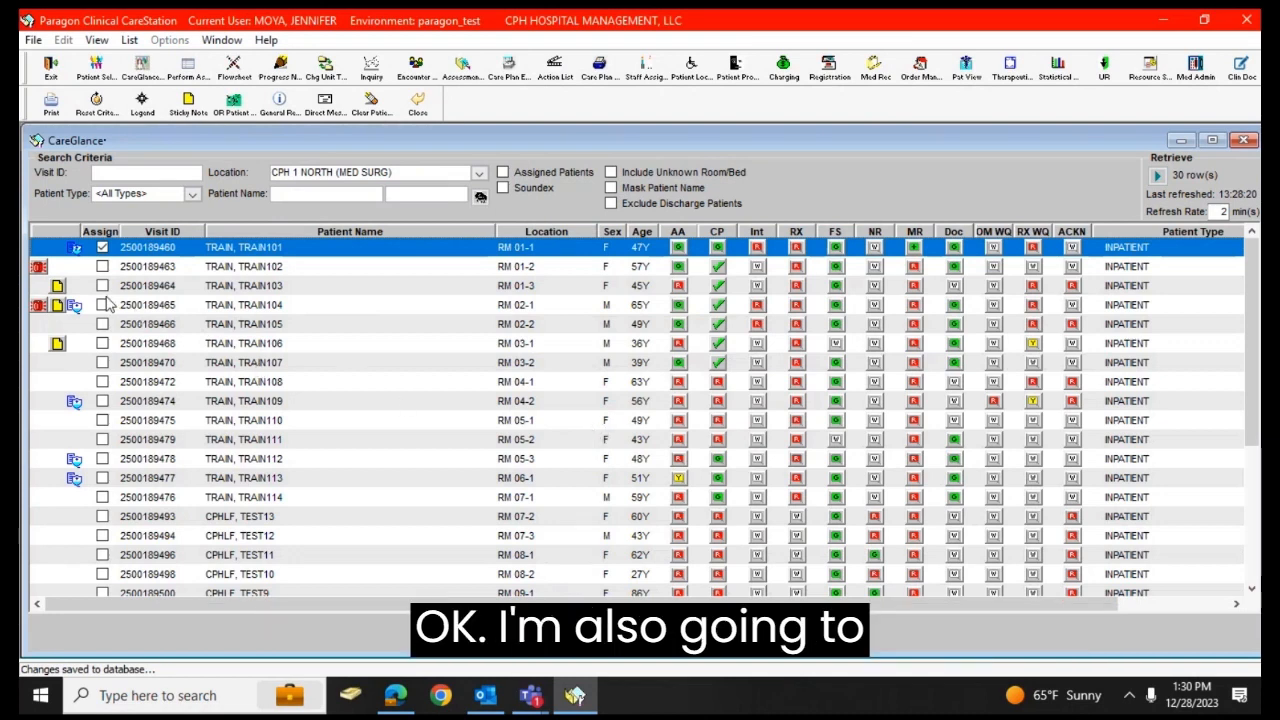
Tick Assign for patients TRAIN104, TRAIN107 and TRAIN108.
click(102, 305)
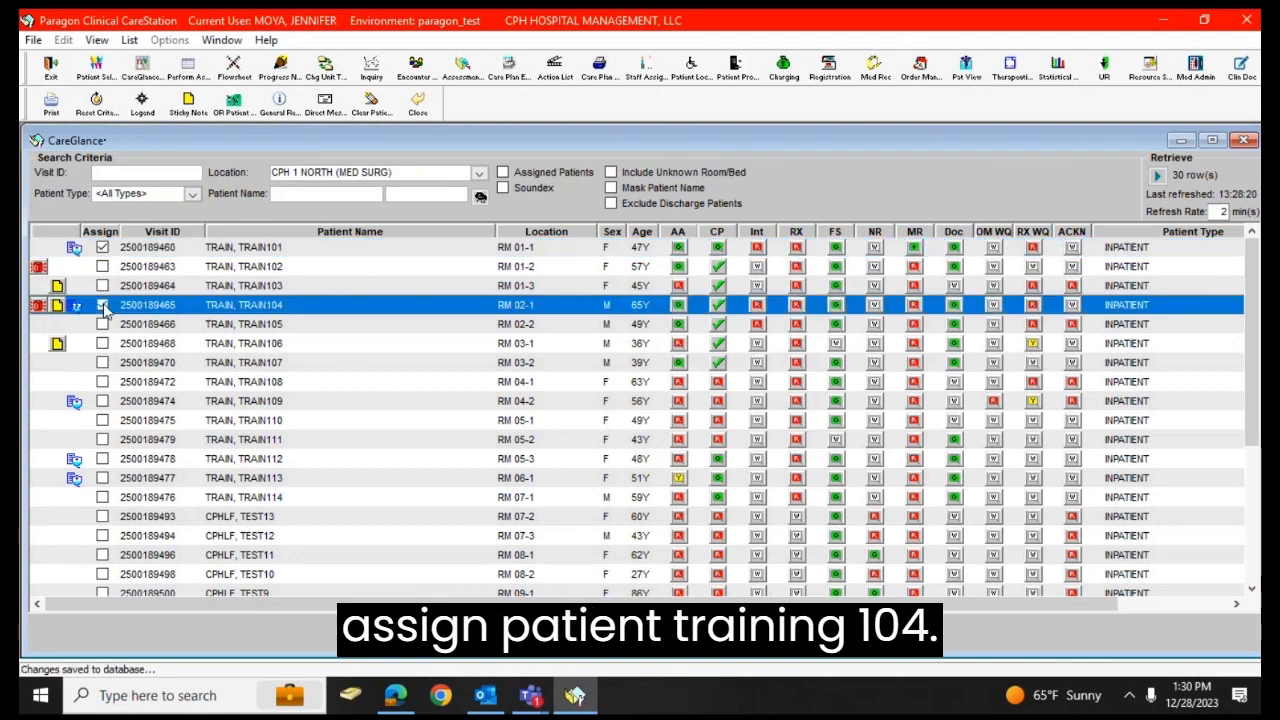
click(102, 305)
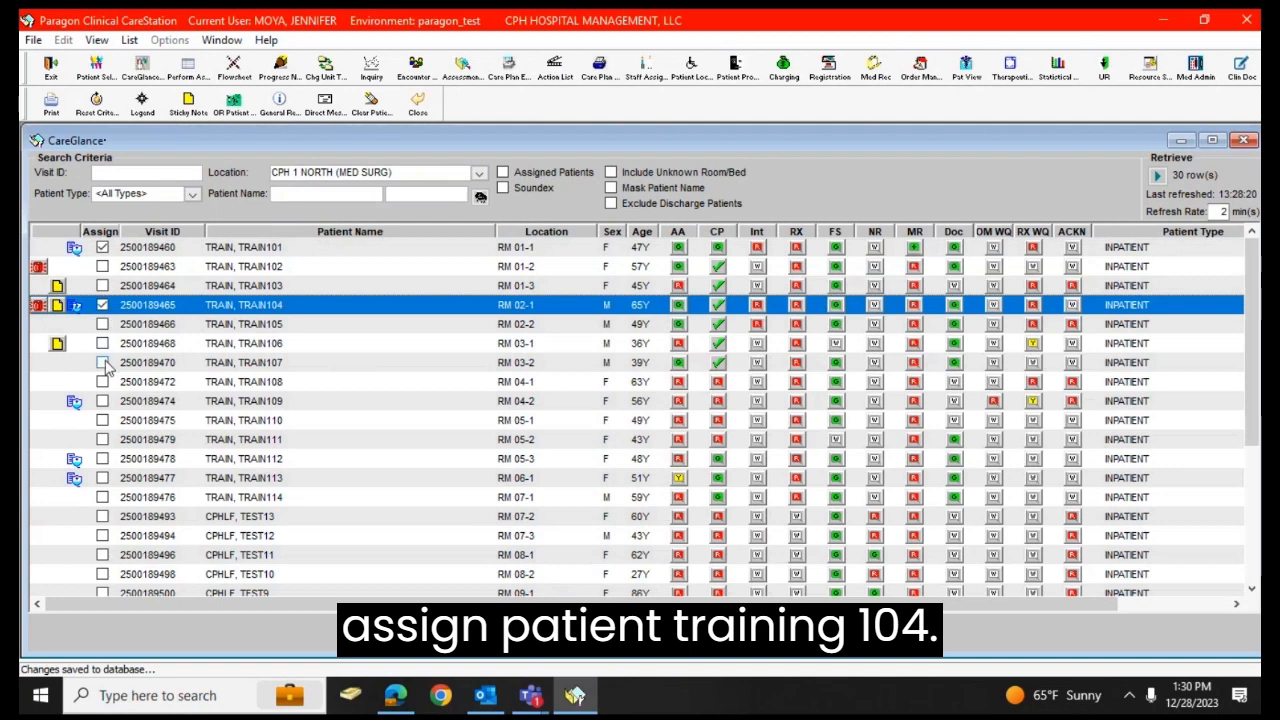
click(102, 362)
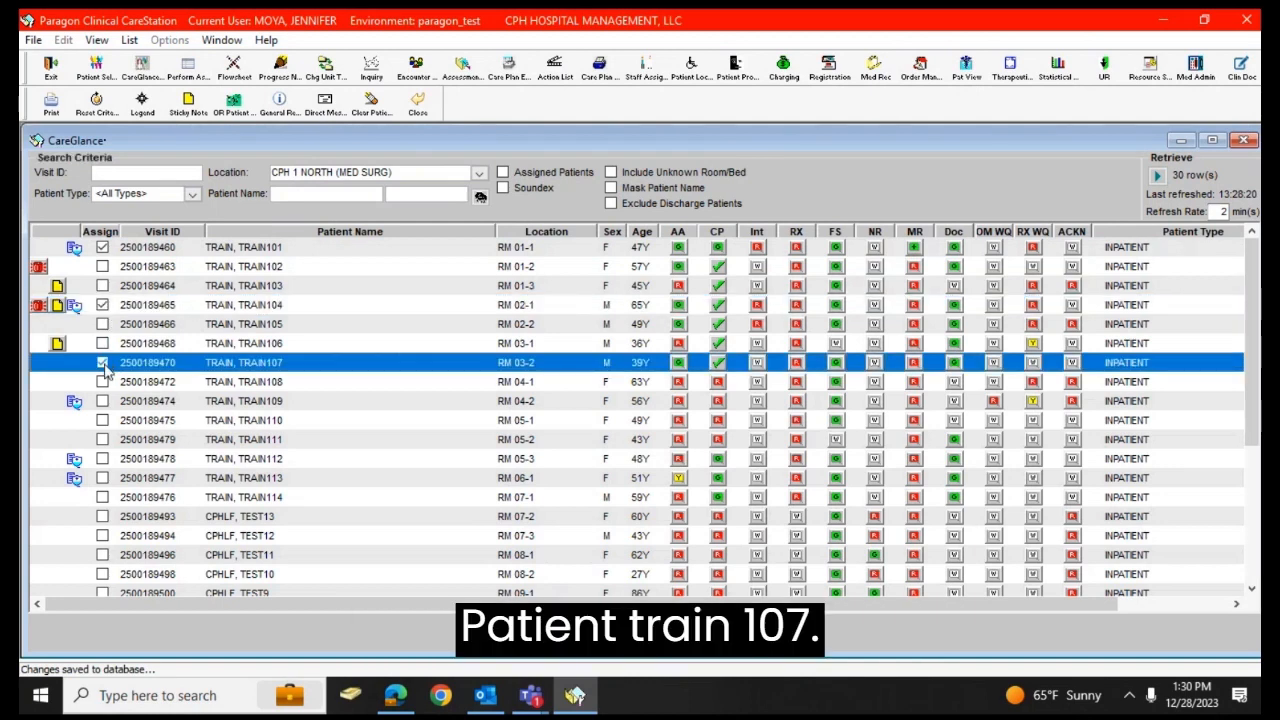
click(102, 381)
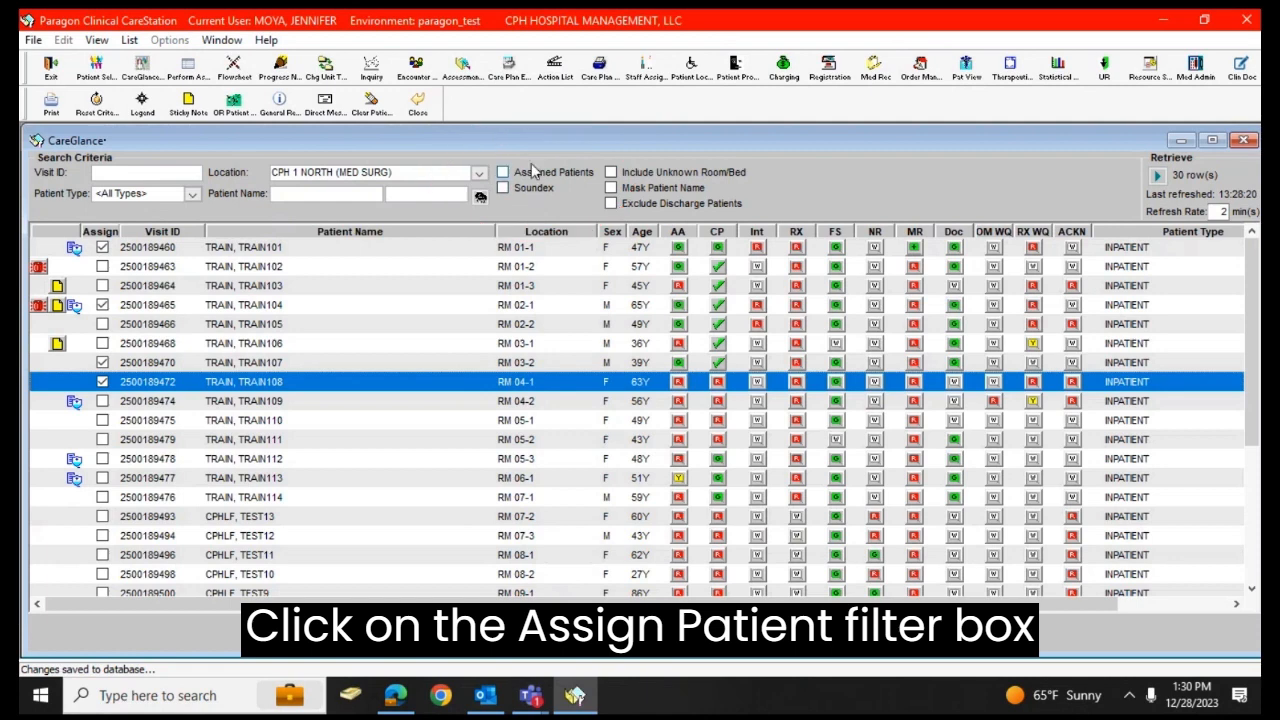
Retrieve only the four assigned patients, then retrieve the full 30-patient list.
click(502, 171)
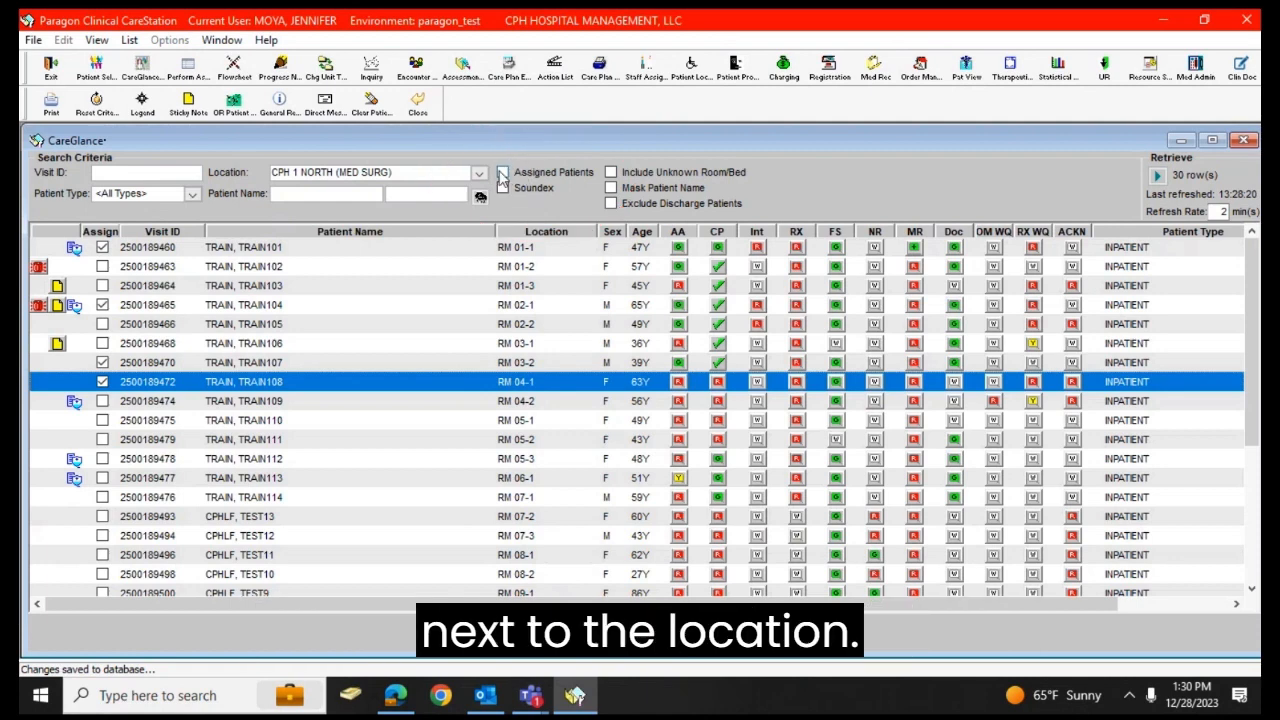
click(503, 171)
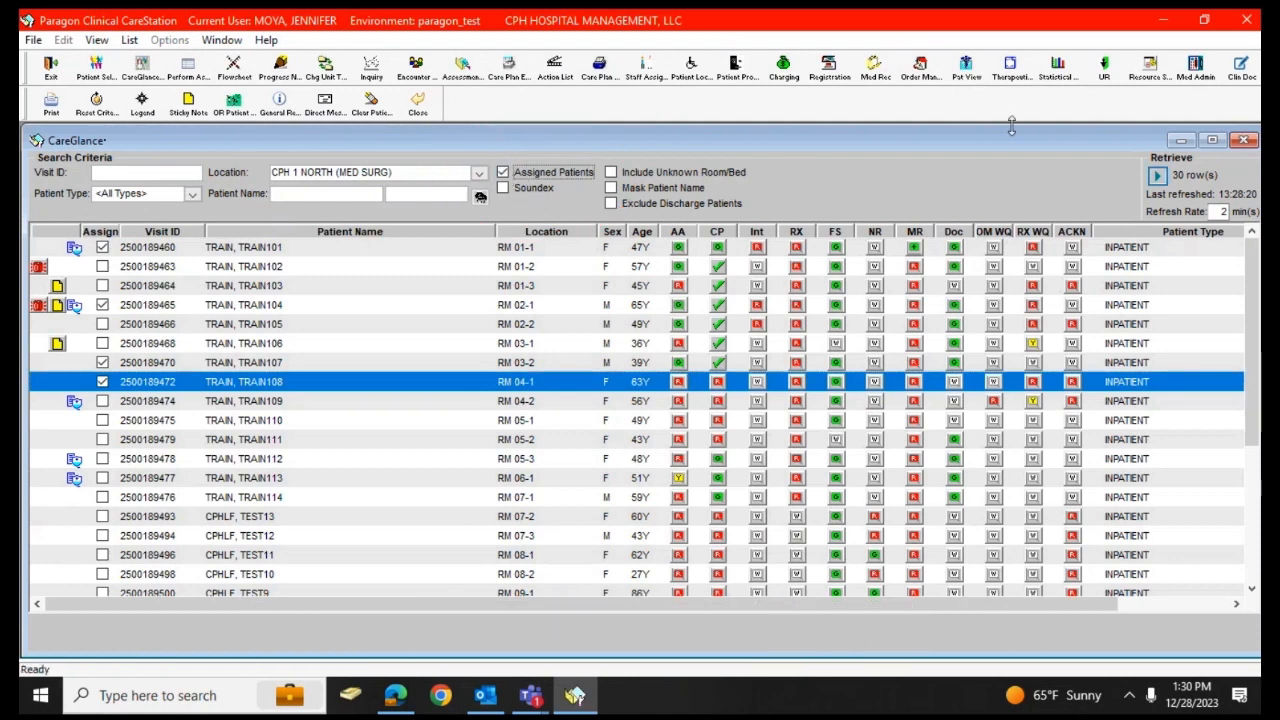
click(1157, 175)
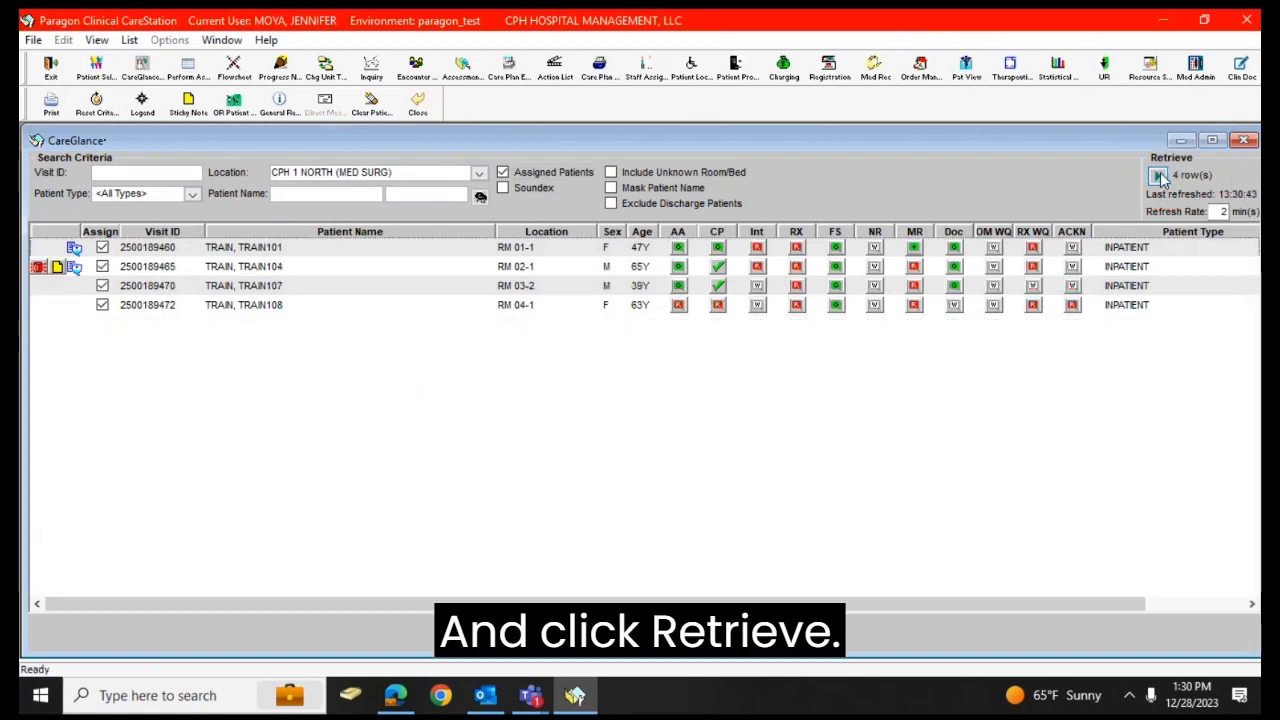
click(1158, 175)
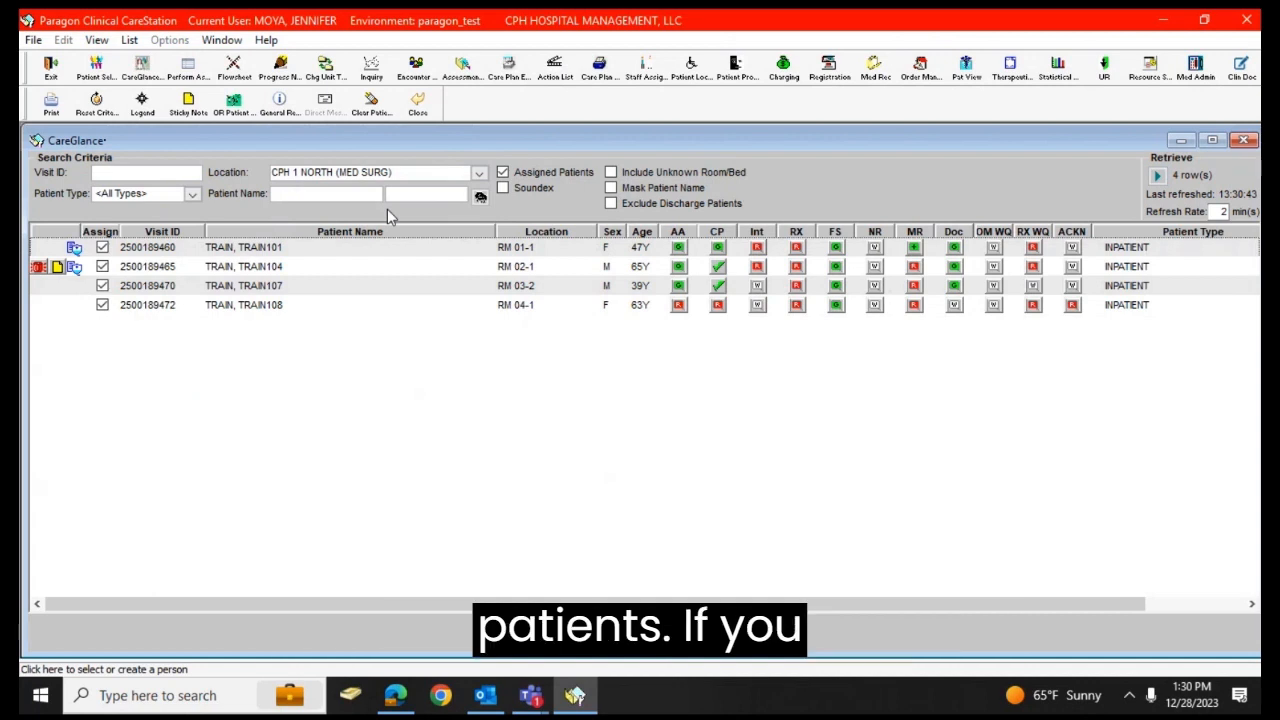
mouse_move(420, 226)
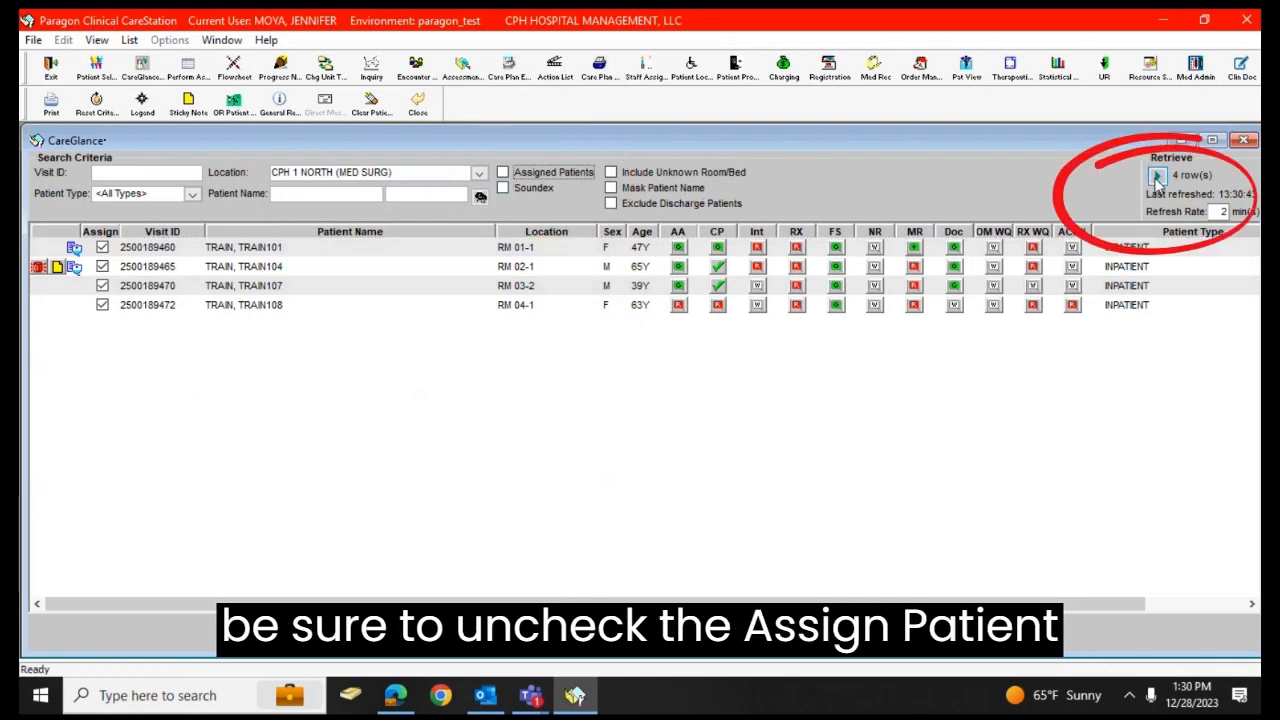
click(1158, 175)
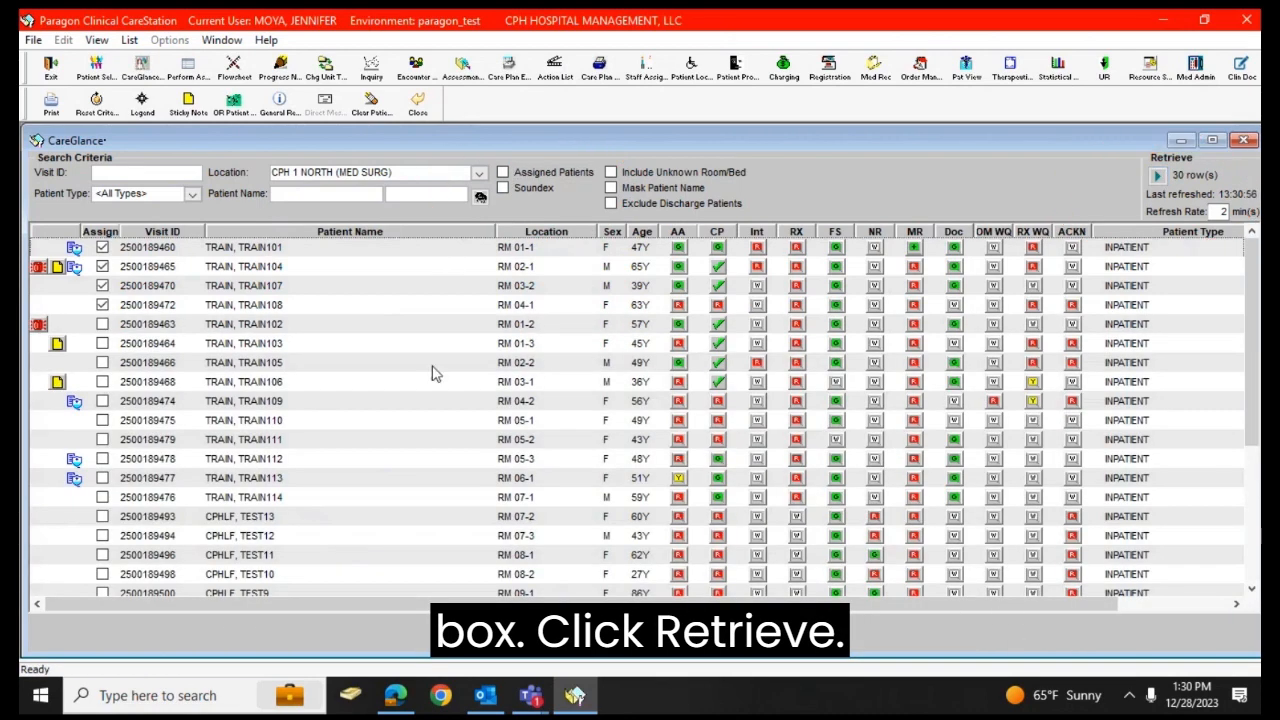